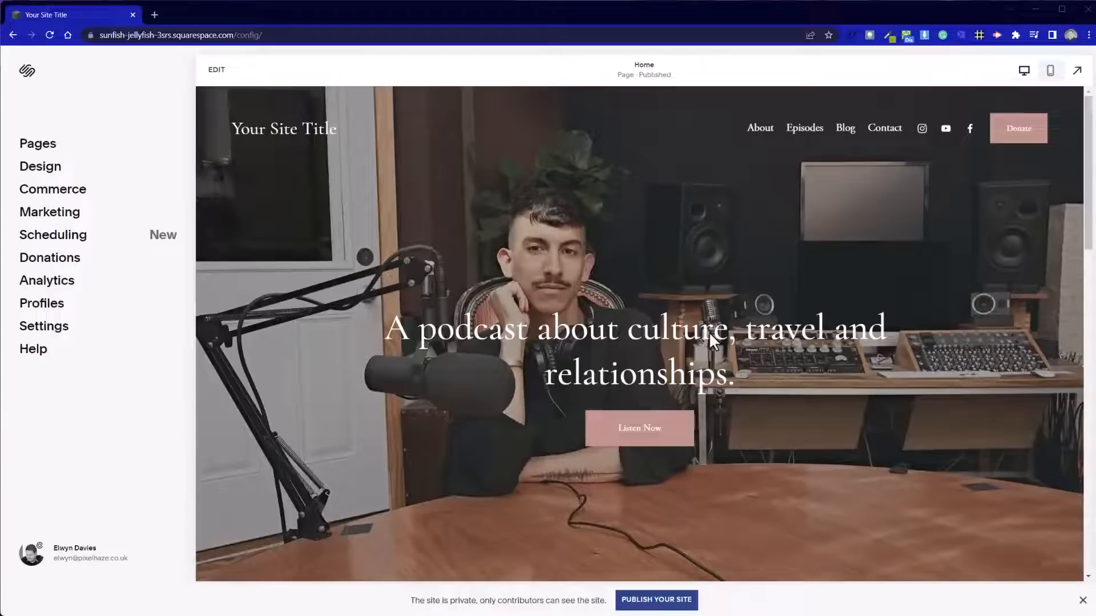
Open New Page in the page editor with Edit
{"action": "left_click", "coordinate": [707, 340]}
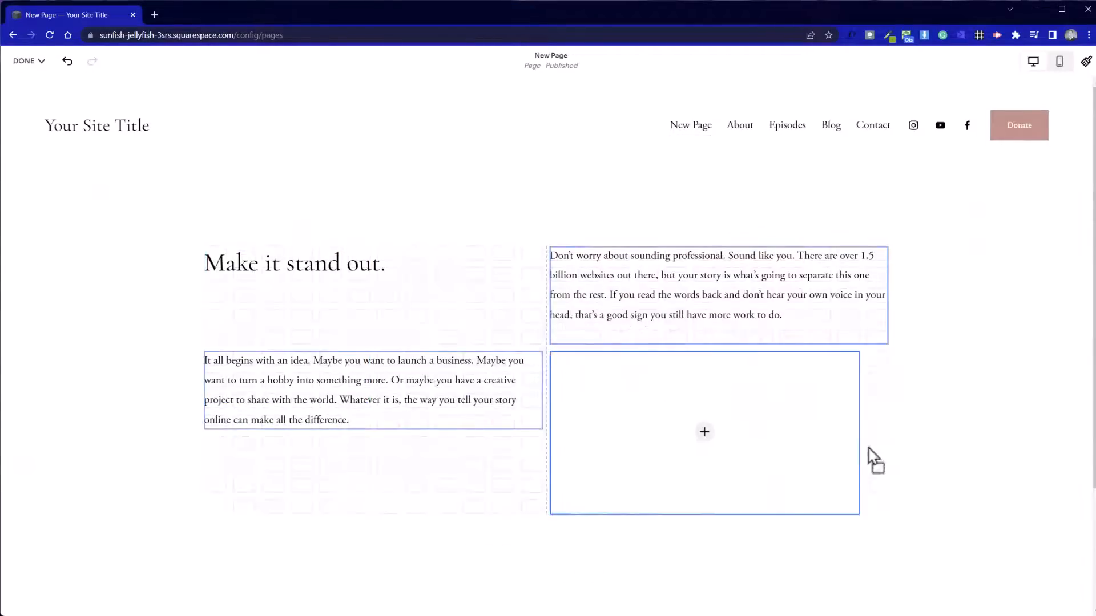
Add a Summary block to the new page and view its Design settings
{"action": "left_click", "coordinate": [704, 432]}
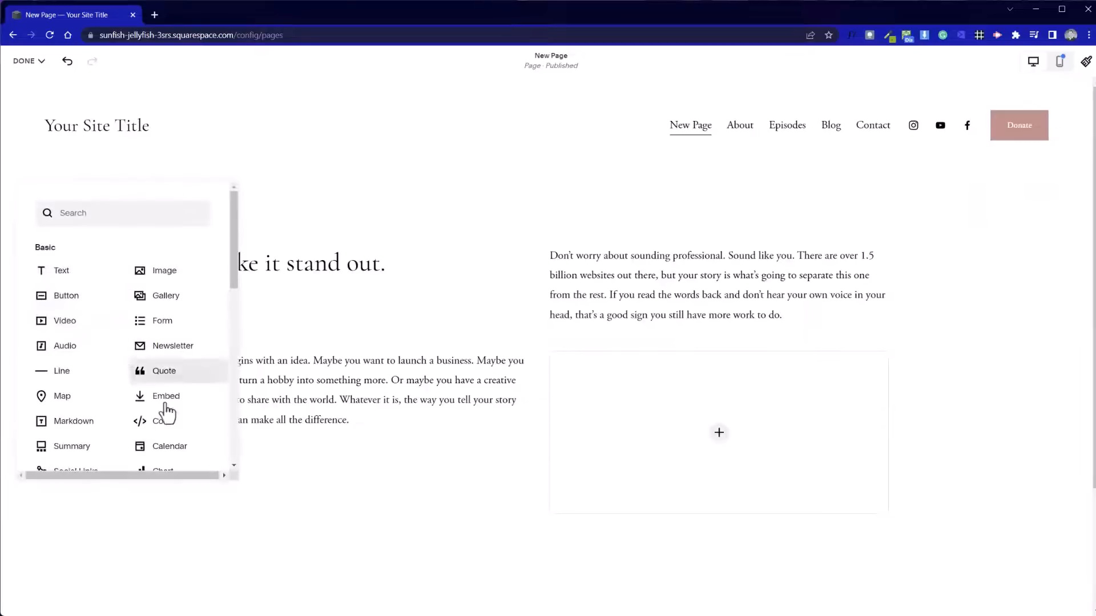
{"action": "scroll", "scroll_direction": "down", "scroll_amount": 3}
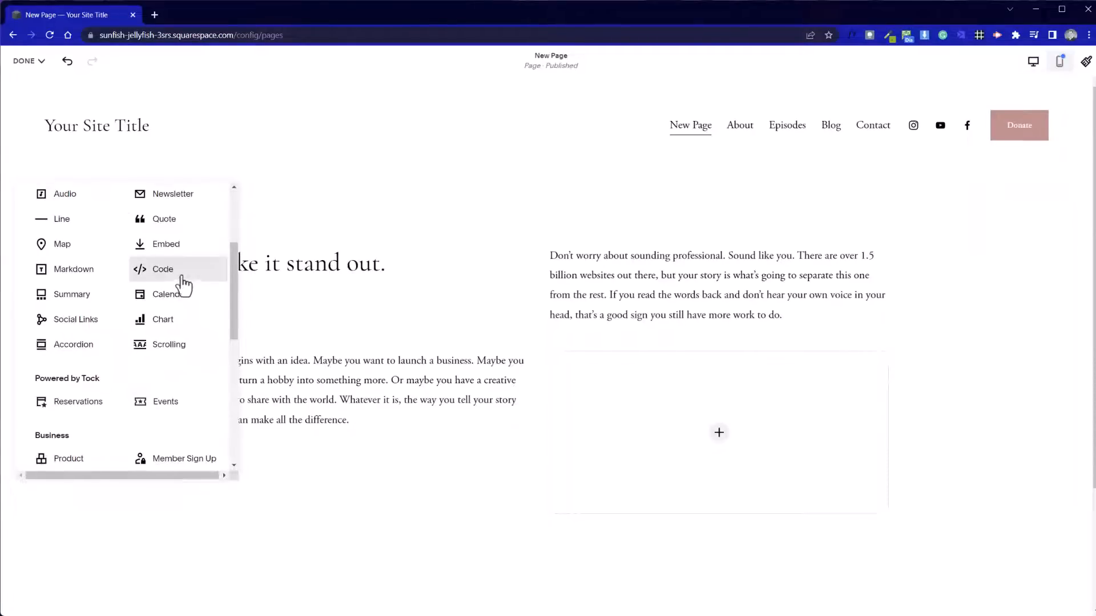
{"action": "left_click", "coordinate": [71, 294]}
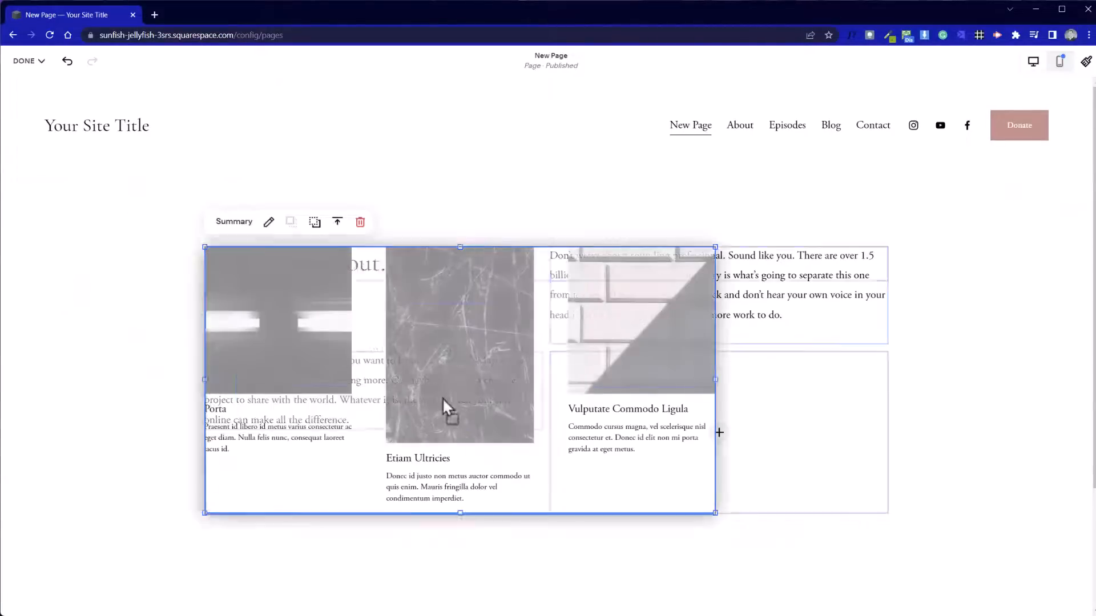
{"action": "scroll", "scroll_direction": "down", "scroll_amount": 3}
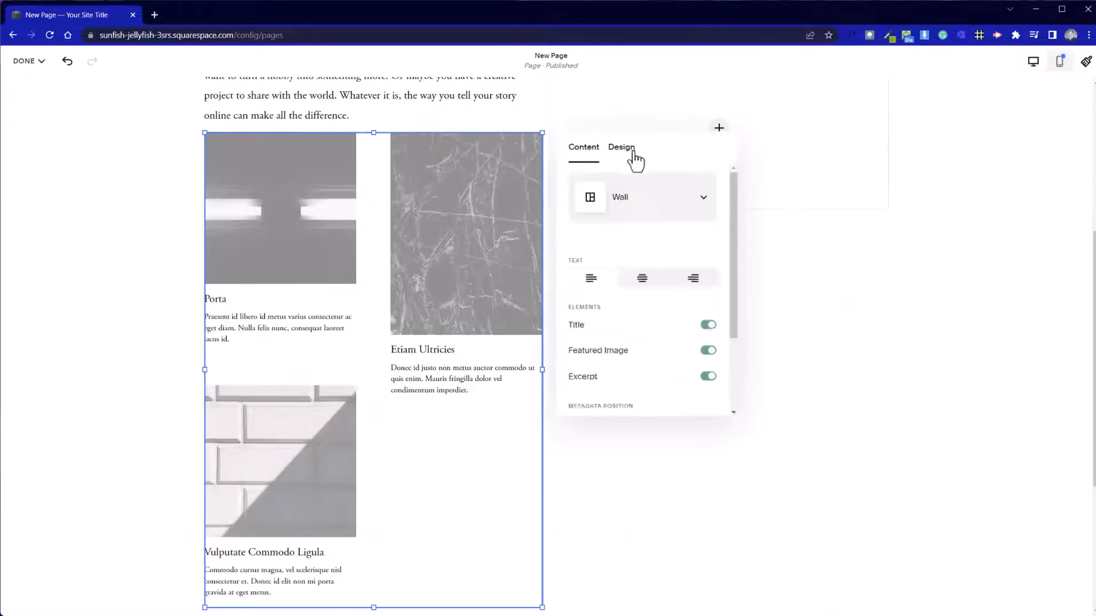
{"action": "left_click", "coordinate": [621, 148]}
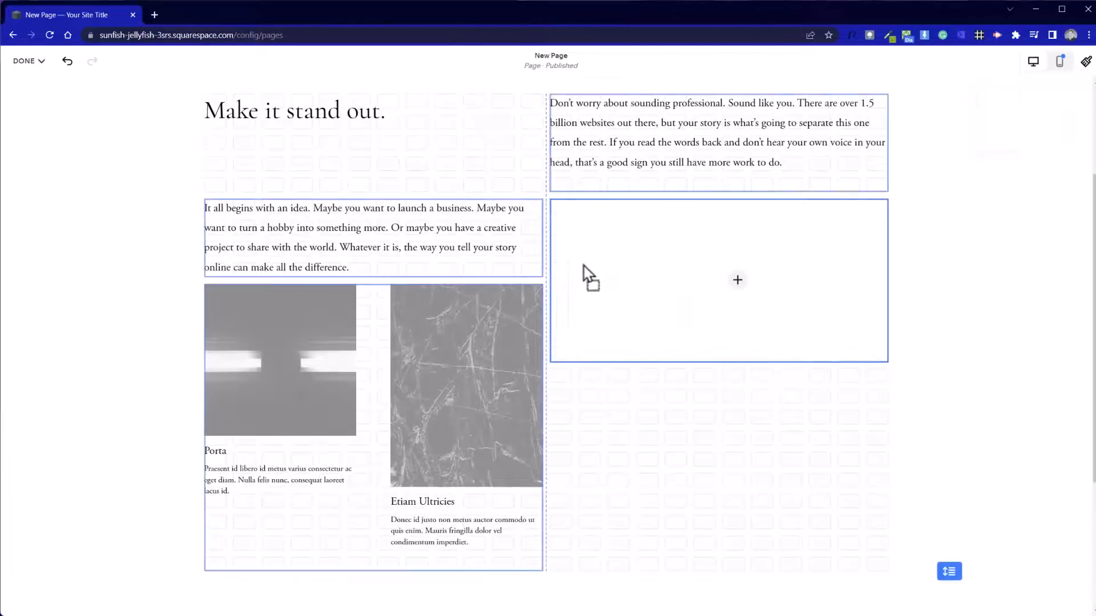
Add a Text block from the block list
{"action": "left_click", "coordinate": [718, 280]}
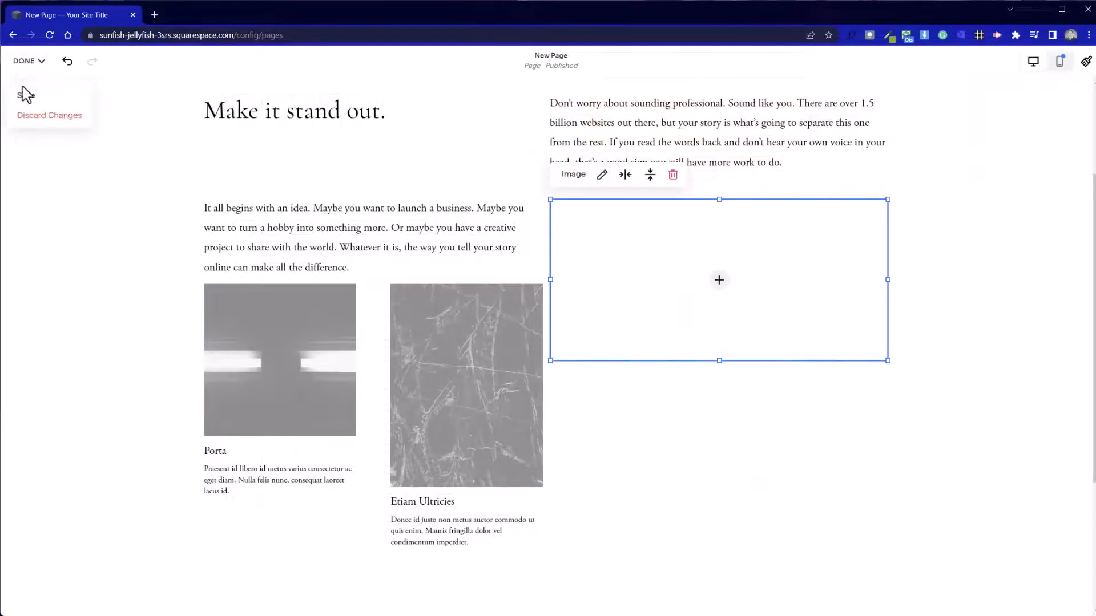
{"action": "left_click", "coordinate": [718, 279]}
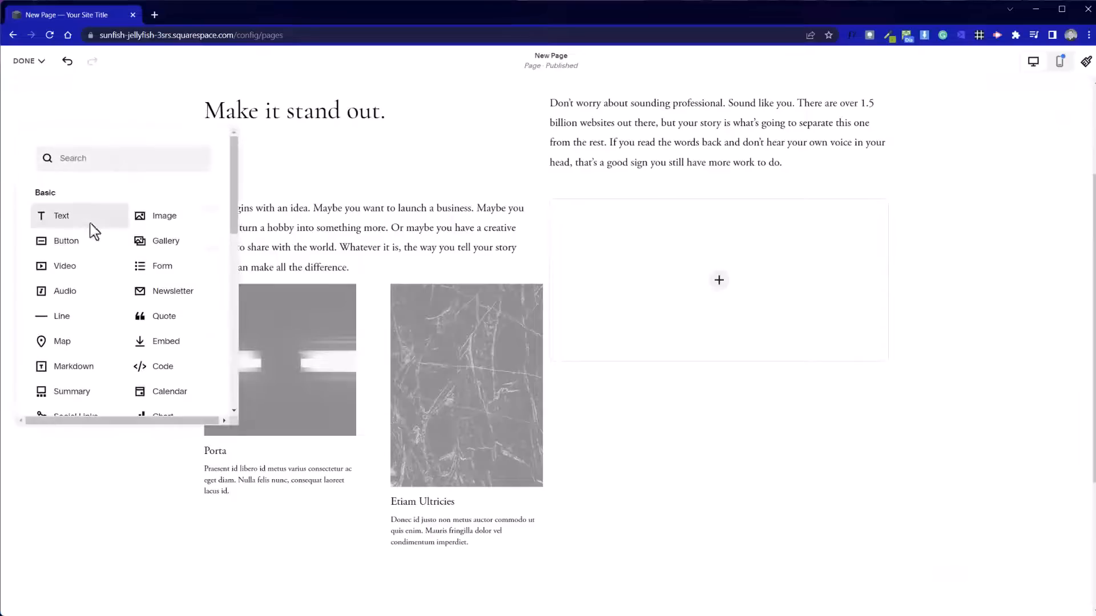
{"action": "left_click", "coordinate": [60, 216]}
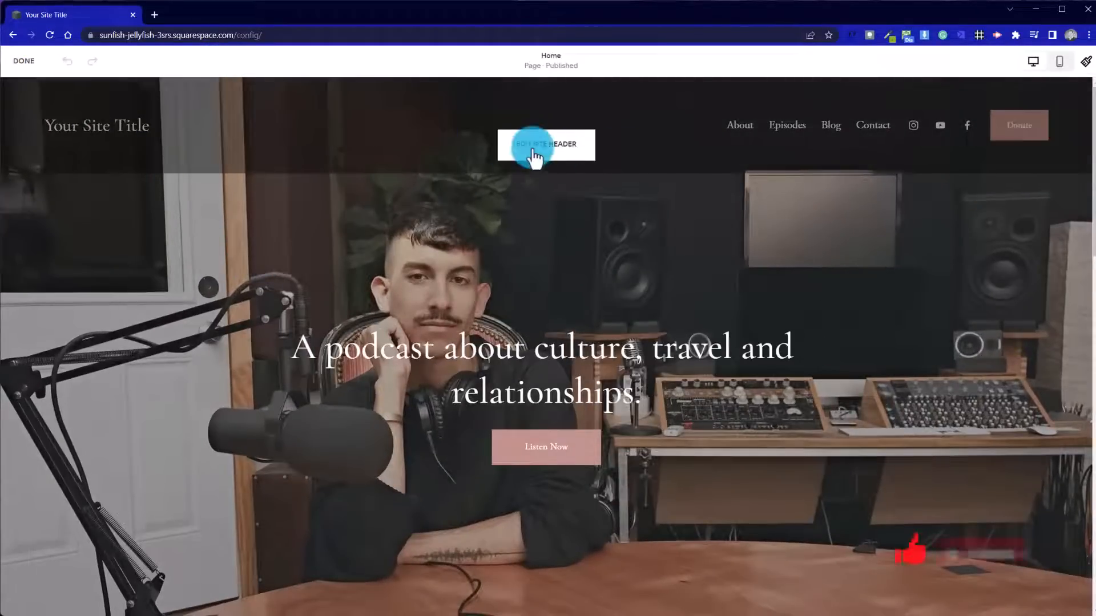
Open the site header for editing with its layout and elements settings
{"action": "left_click", "coordinate": [536, 145]}
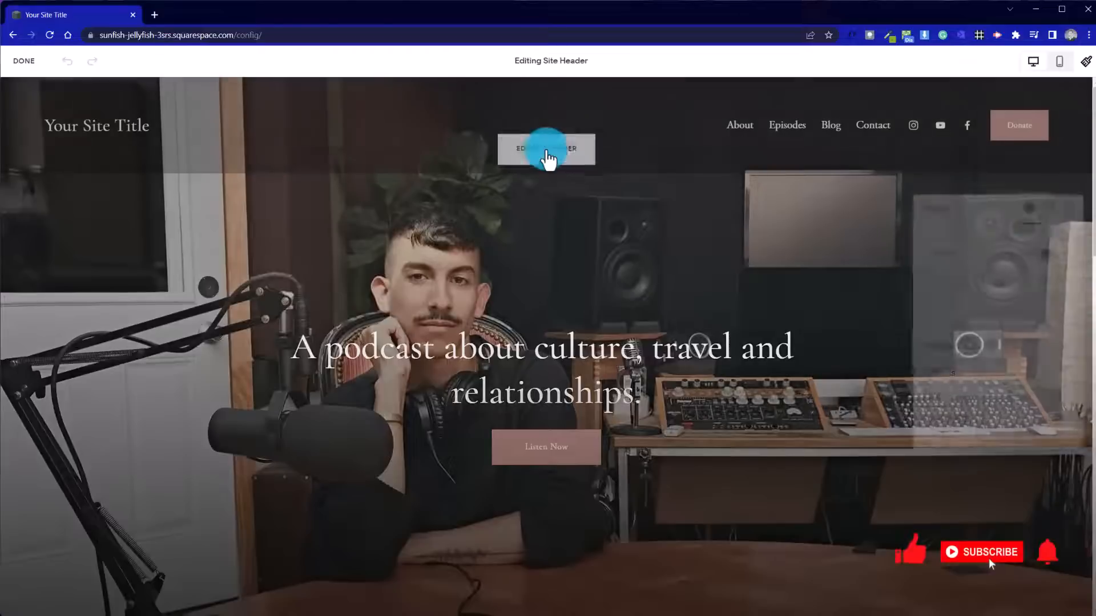
{"action": "left_click", "coordinate": [546, 149]}
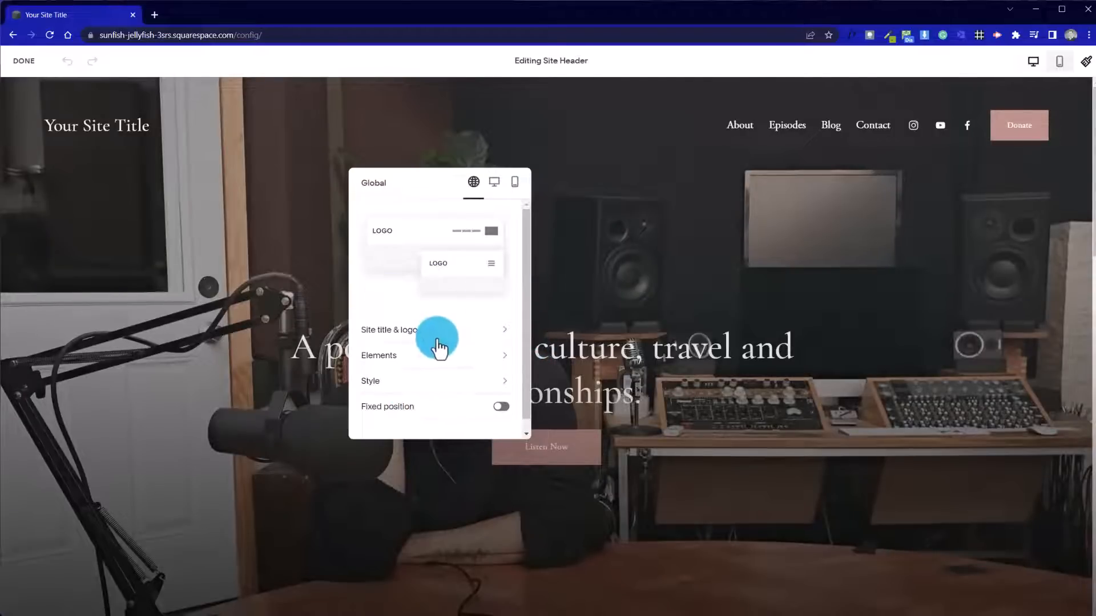
{"action": "mouse_move", "coordinate": [430, 365]}
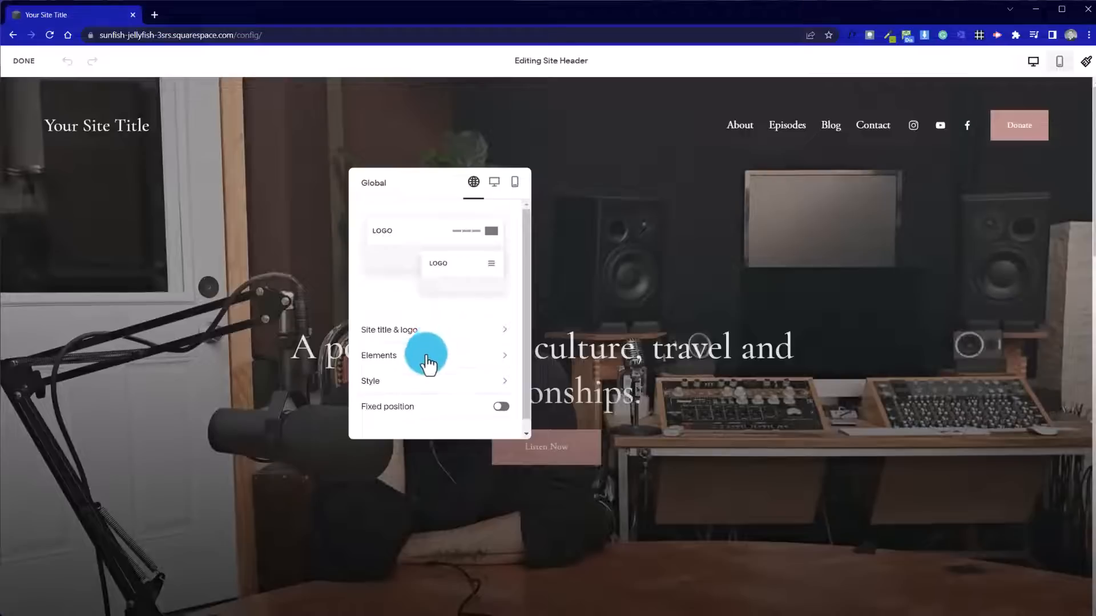
{"action": "mouse_move", "coordinate": [390, 339]}
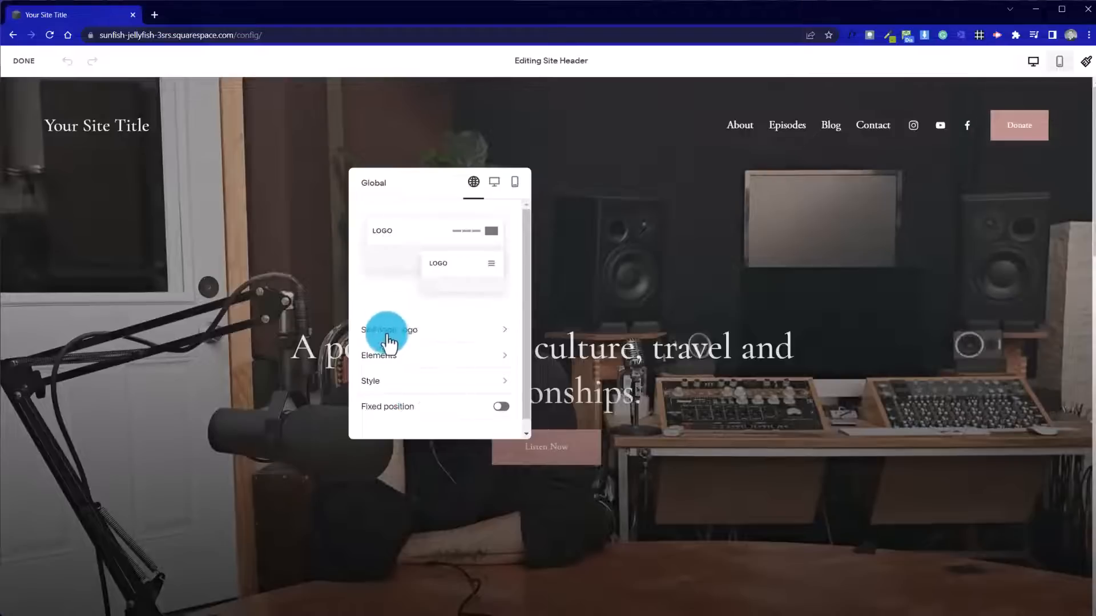
{"action": "mouse_move", "coordinate": [451, 365]}
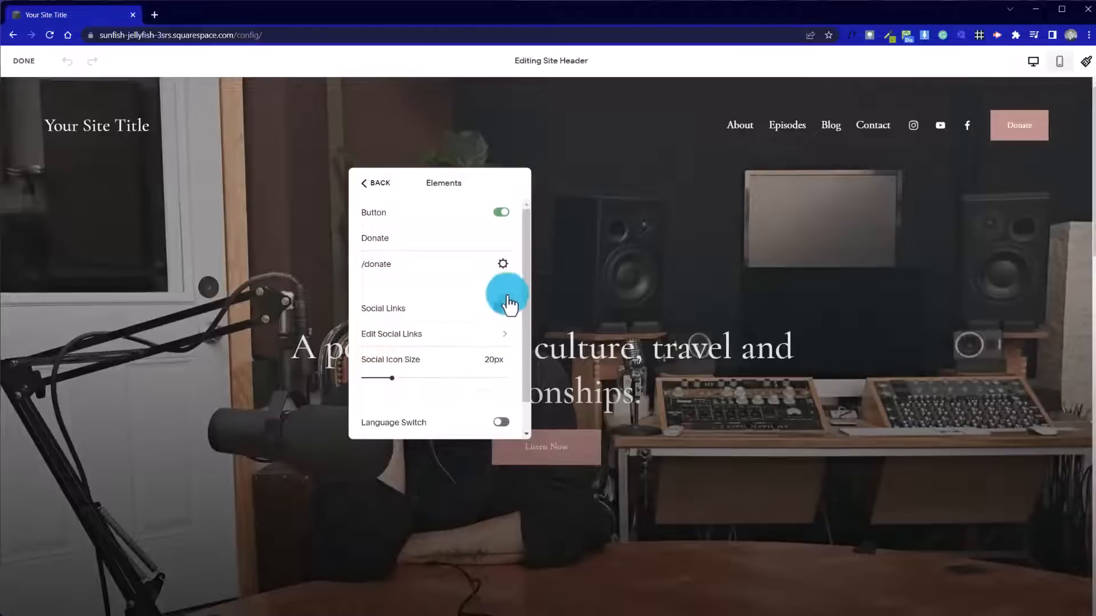
{"action": "left_click", "coordinate": [510, 308]}
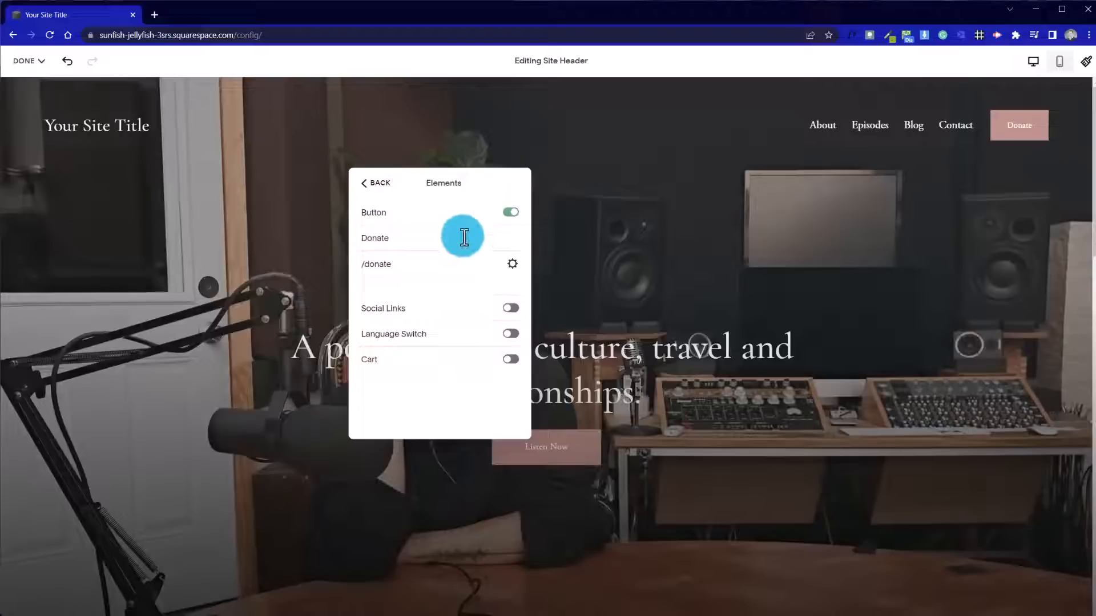
{"action": "left_click", "coordinate": [510, 308]}
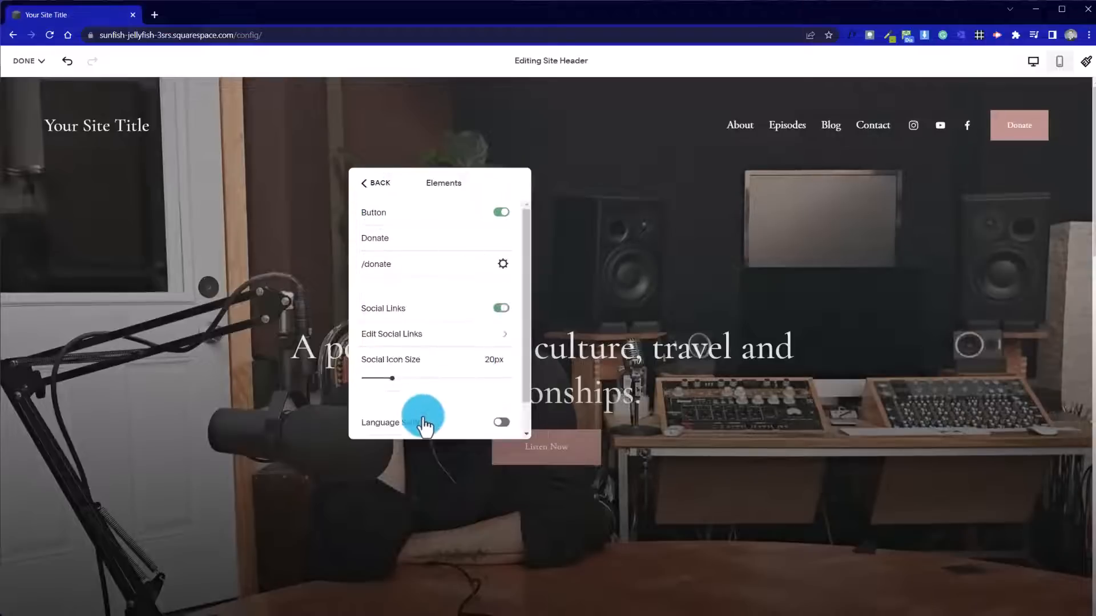
{"action": "left_click", "coordinate": [390, 334]}
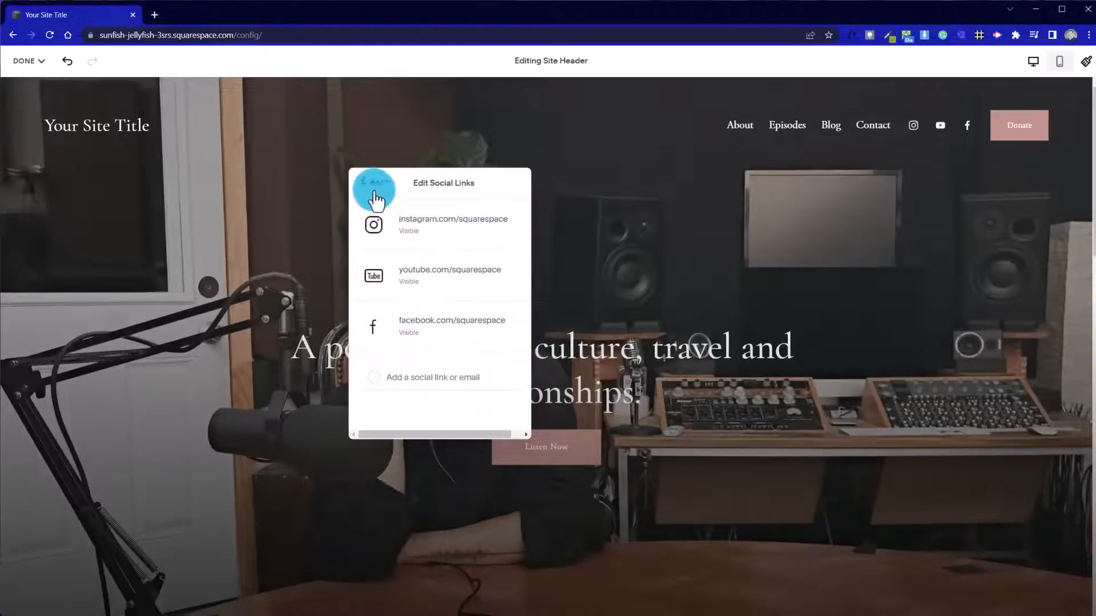
{"action": "left_click", "coordinate": [373, 191]}
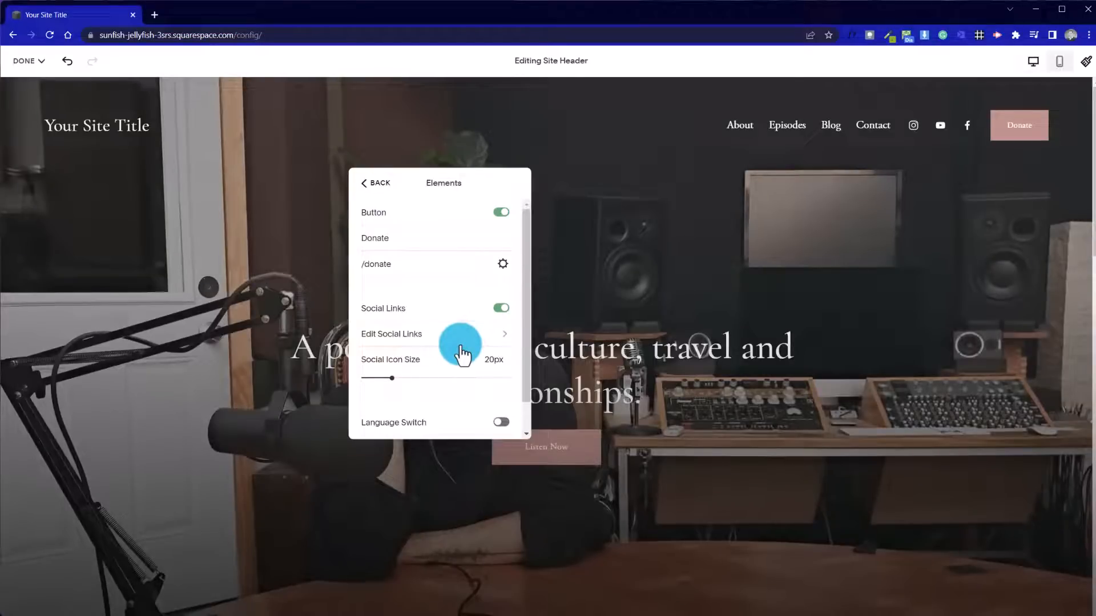
{"action": "scroll", "scroll_direction": "down", "scroll_amount": 3}
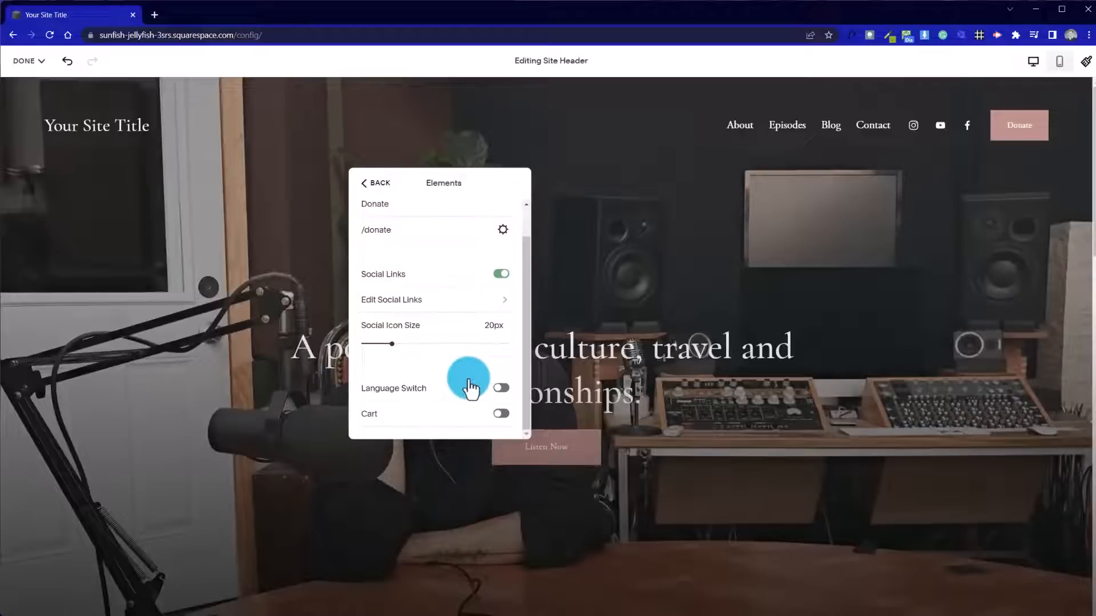
{"action": "mouse_move", "coordinate": [478, 382]}
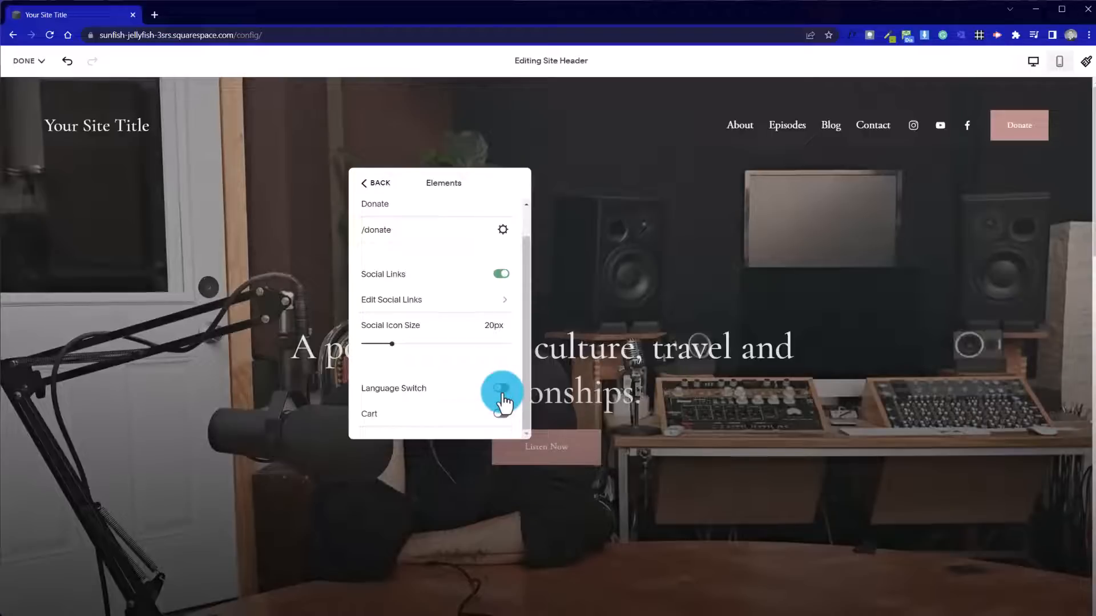
{"action": "left_click", "coordinate": [501, 391]}
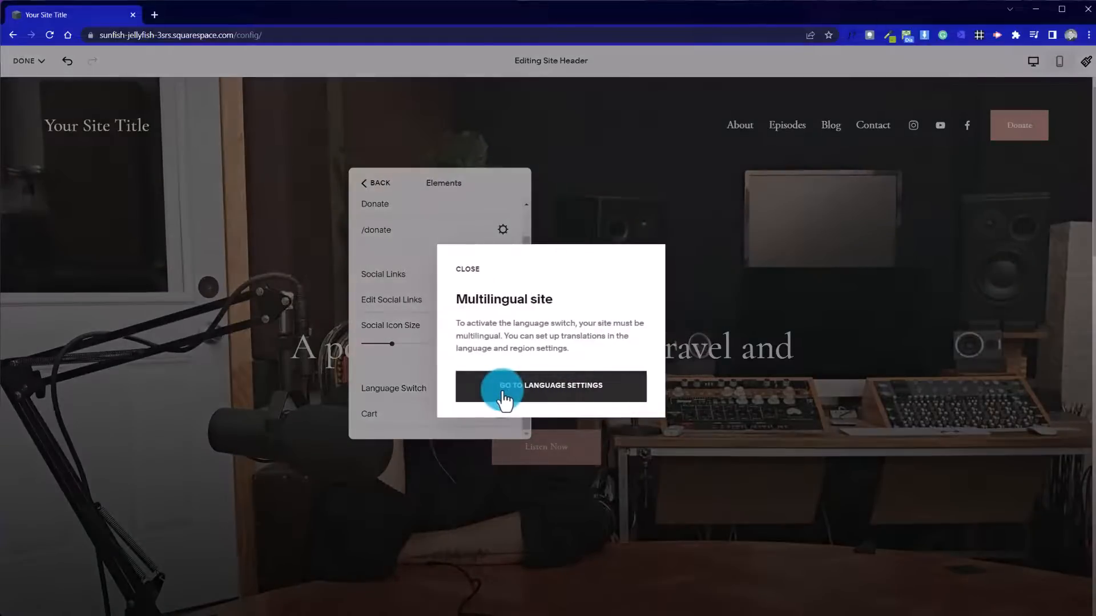
{"action": "mouse_move", "coordinate": [466, 275]}
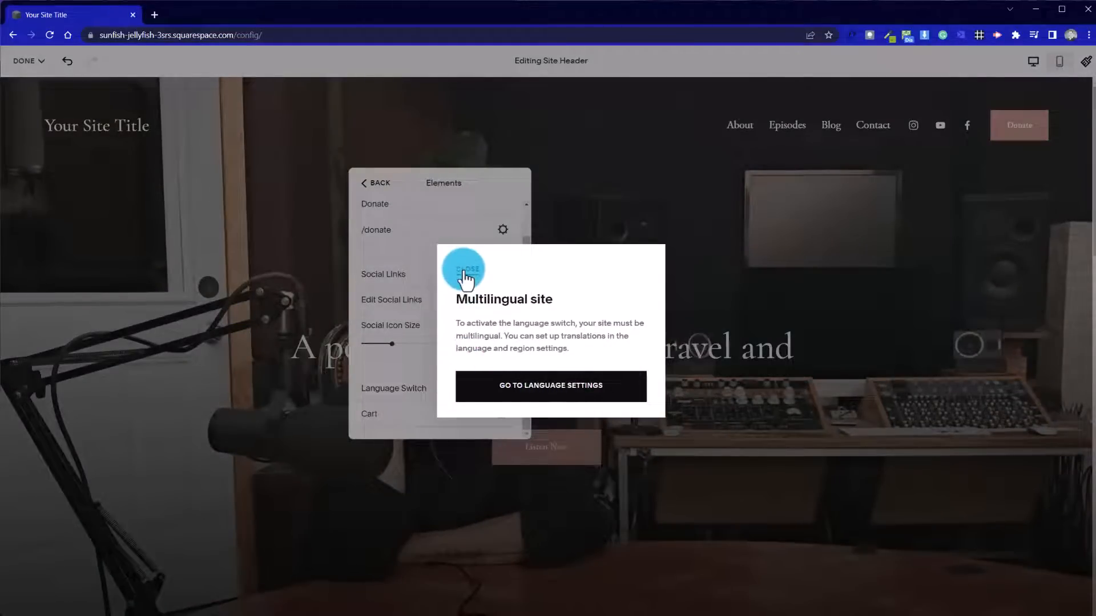
{"action": "left_click", "coordinate": [460, 270]}
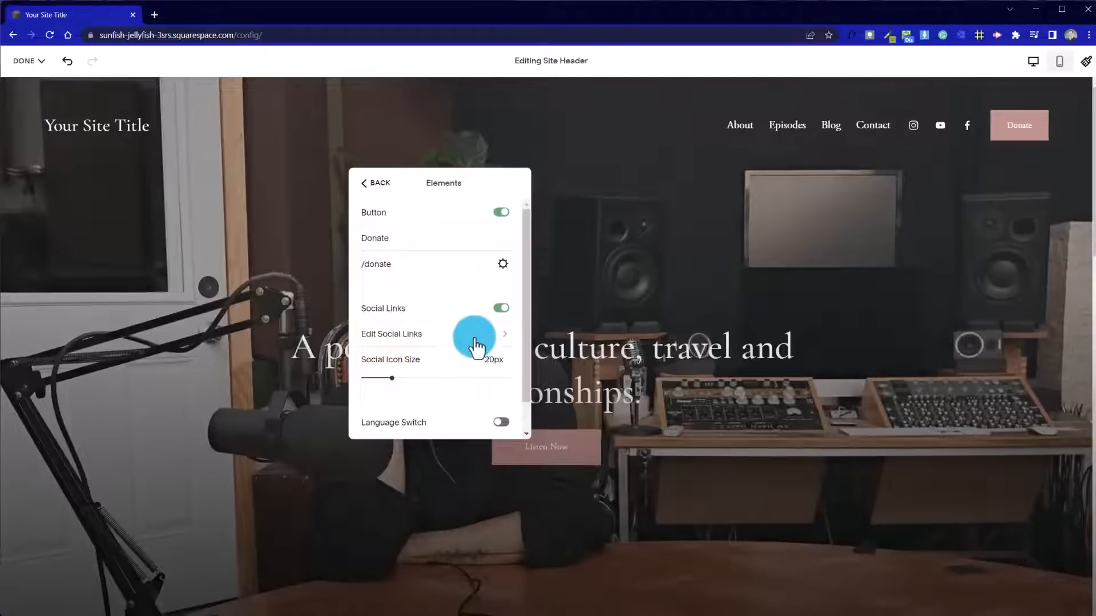
{"action": "mouse_move", "coordinate": [503, 267]}
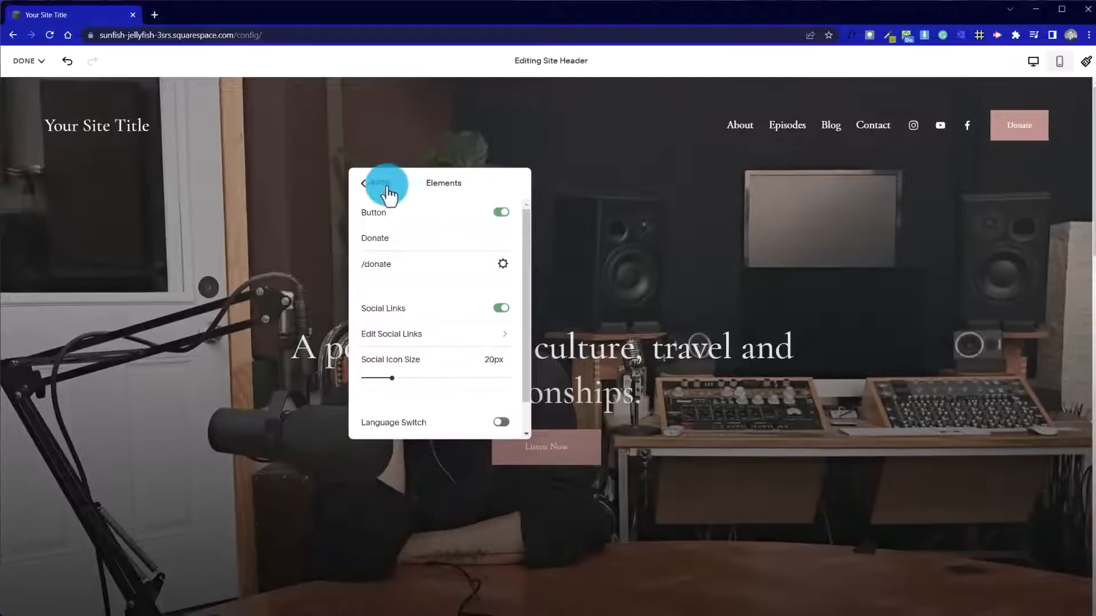
{"action": "left_click", "coordinate": [502, 212]}
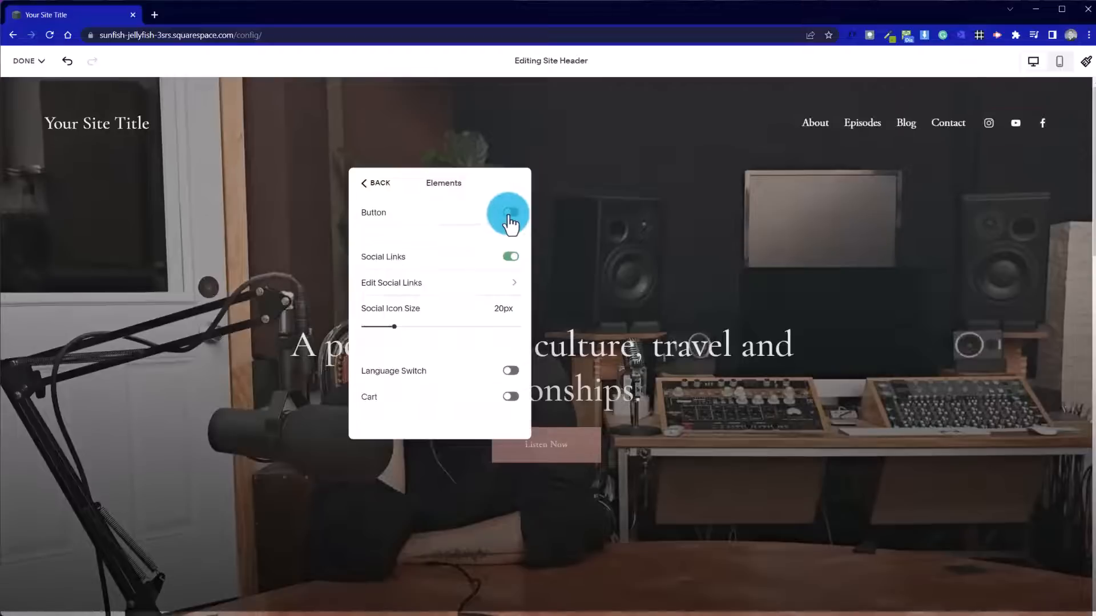
{"action": "left_click", "coordinate": [508, 213]}
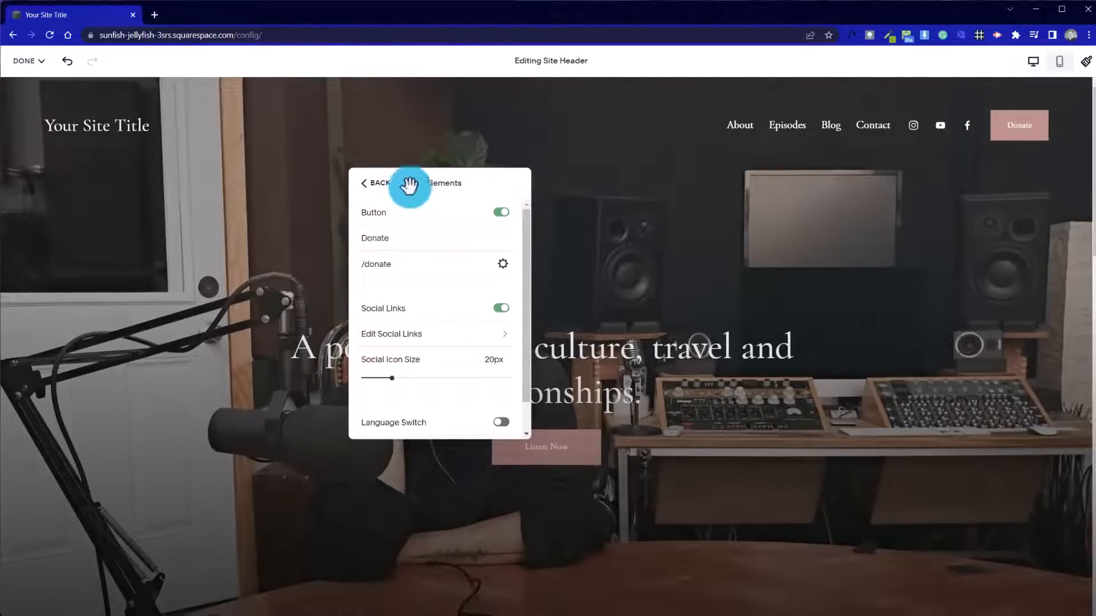
{"action": "left_click", "coordinate": [374, 182]}
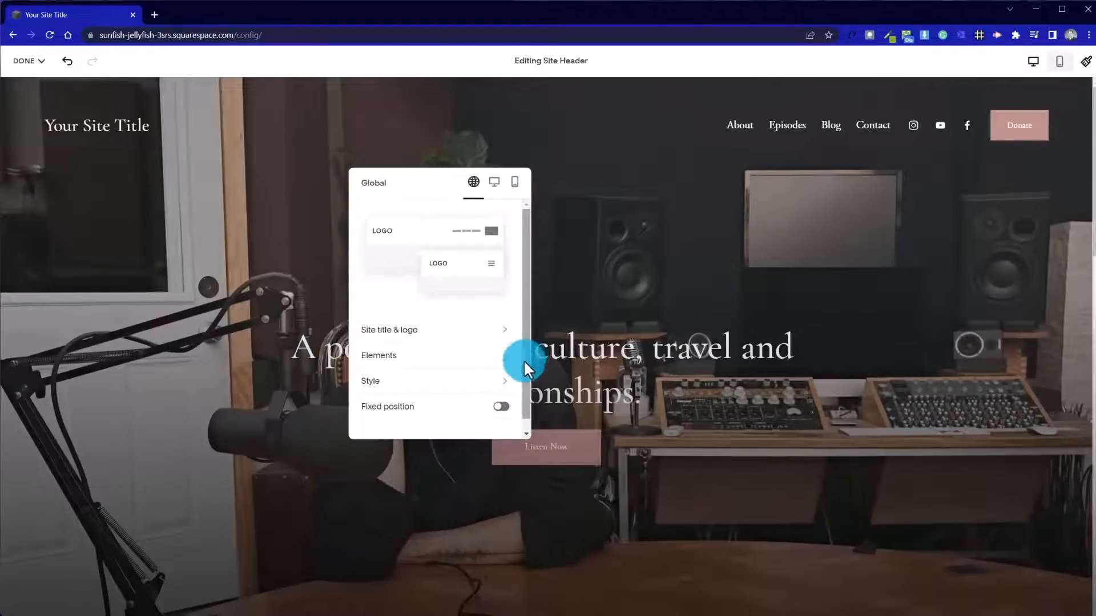
Change the header style from Dynamic to Solid, then return to header settings
{"action": "left_click", "coordinate": [370, 381]}
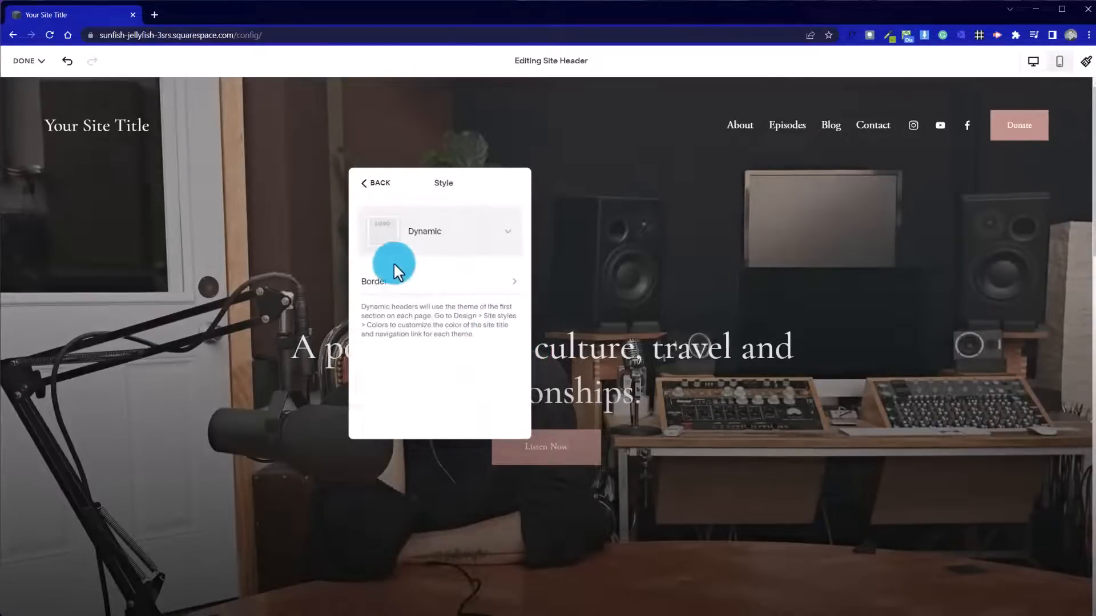
{"action": "left_click", "coordinate": [441, 231]}
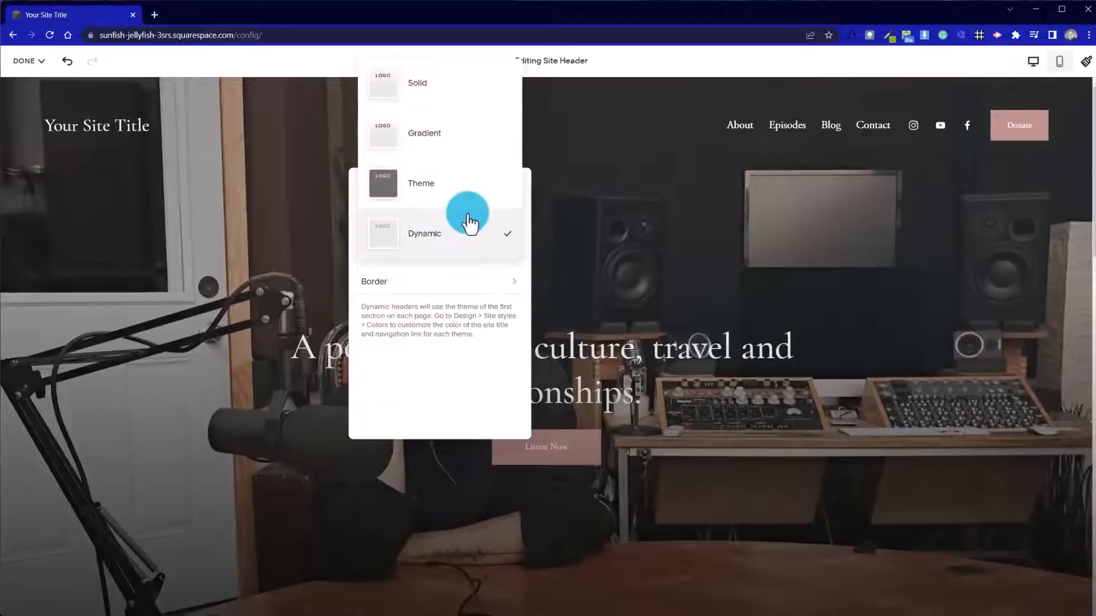
{"action": "mouse_move", "coordinate": [487, 108]}
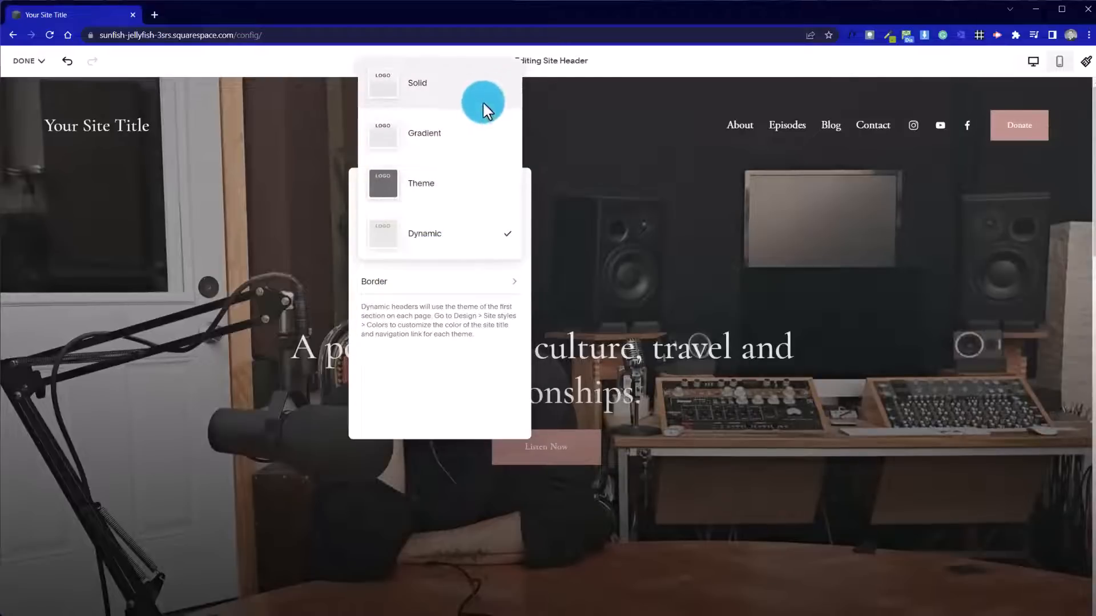
{"action": "left_click", "coordinate": [417, 83]}
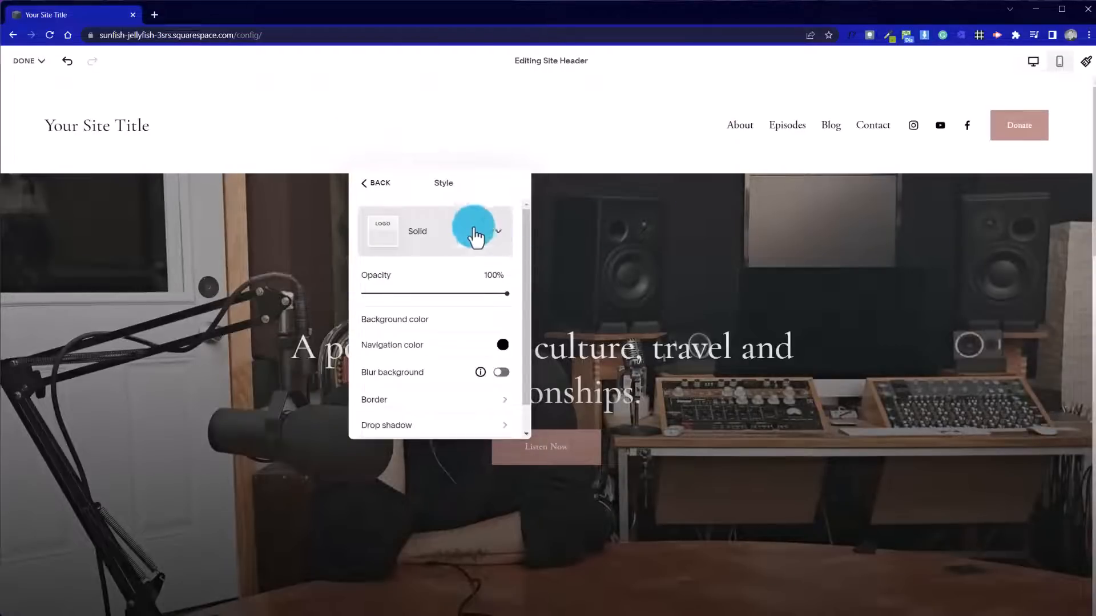
{"action": "mouse_move", "coordinate": [454, 299]}
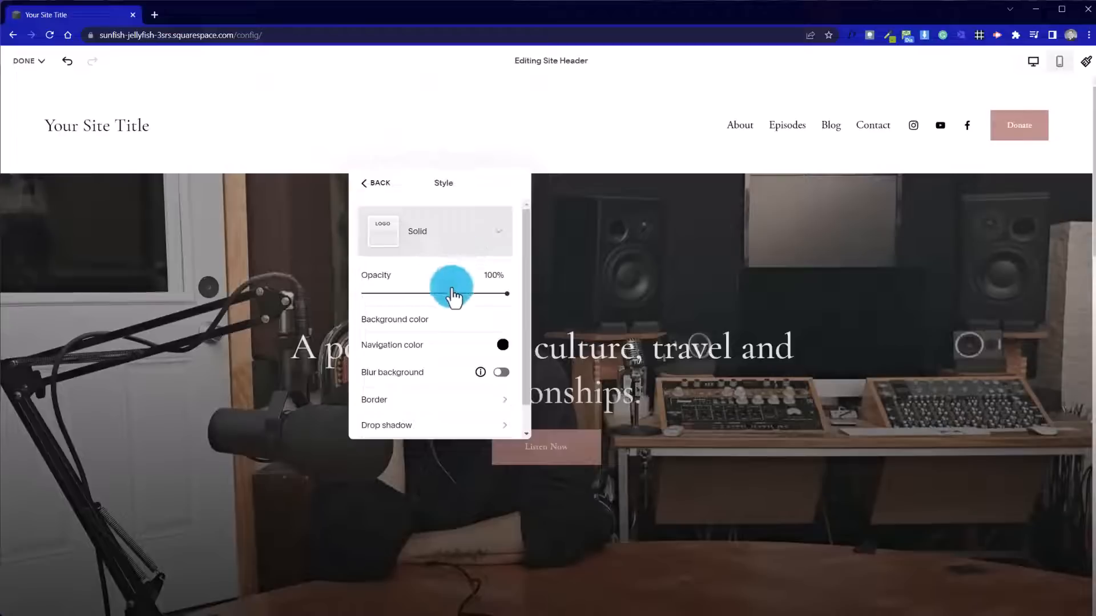
{"action": "mouse_move", "coordinate": [463, 349]}
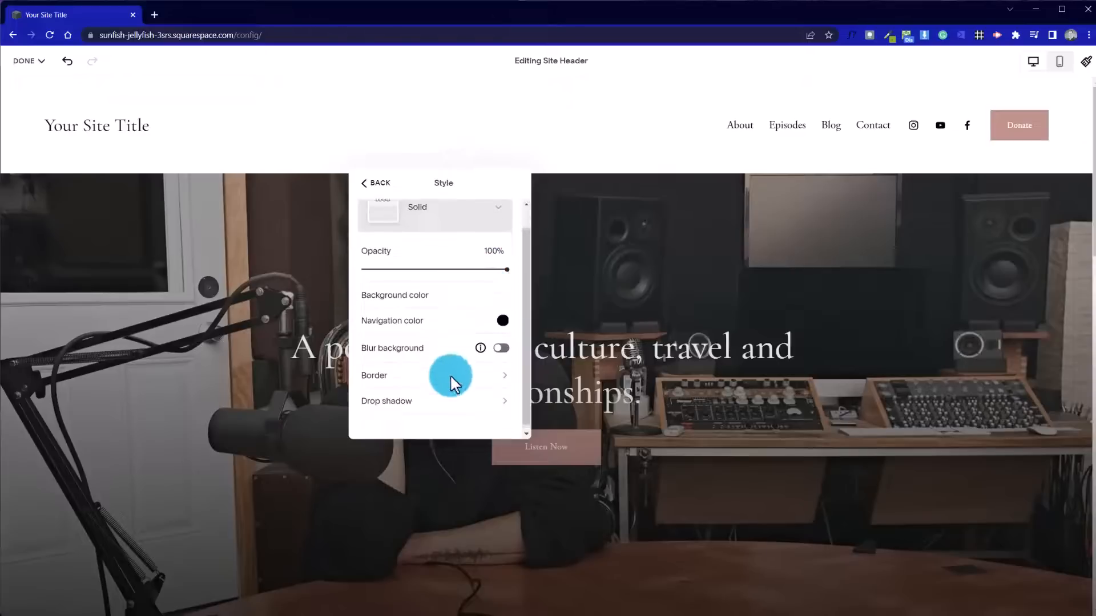
{"action": "left_click", "coordinate": [374, 183]}
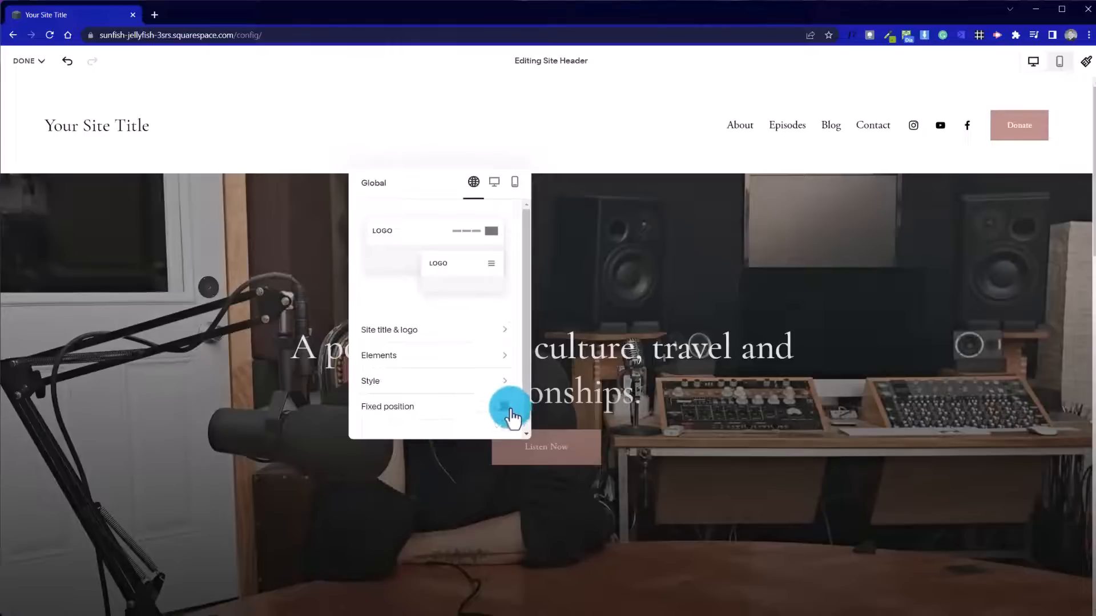
Toggle the header's Fixed position setting
{"action": "left_click", "coordinate": [500, 357]}
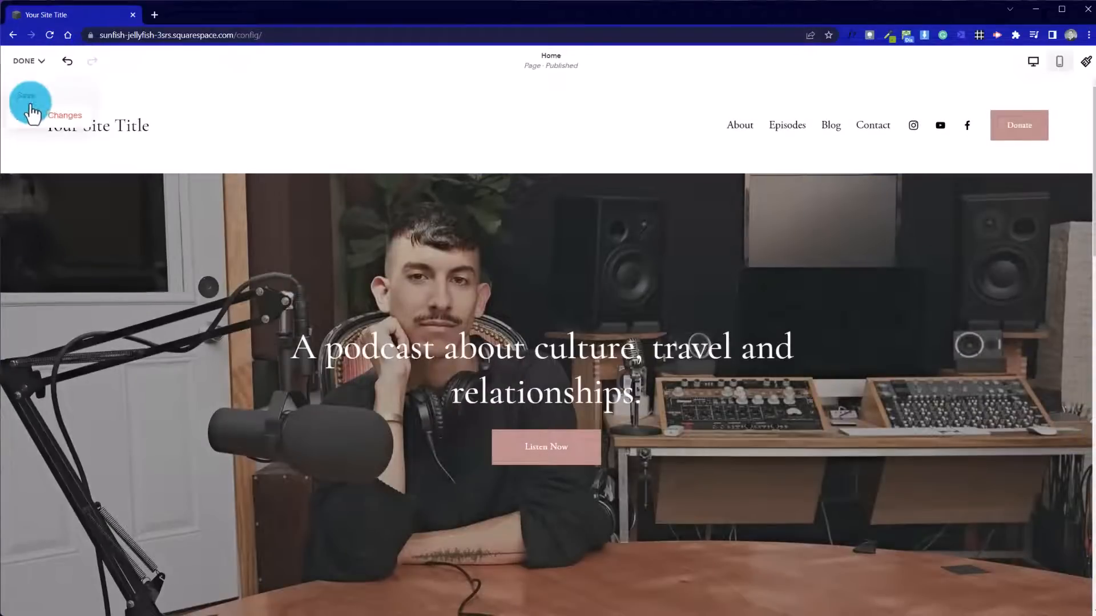
Save the header changes and scroll through the homepage sections to review them
{"action": "left_click", "coordinate": [24, 60]}
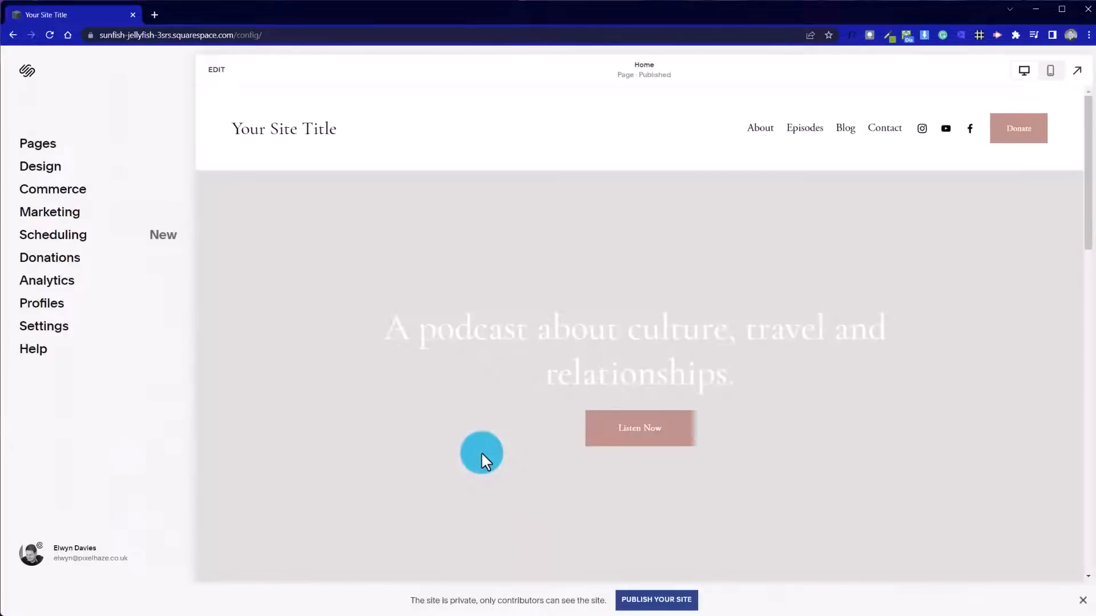
{"action": "scroll", "scroll_direction": "down", "scroll_amount": 3}
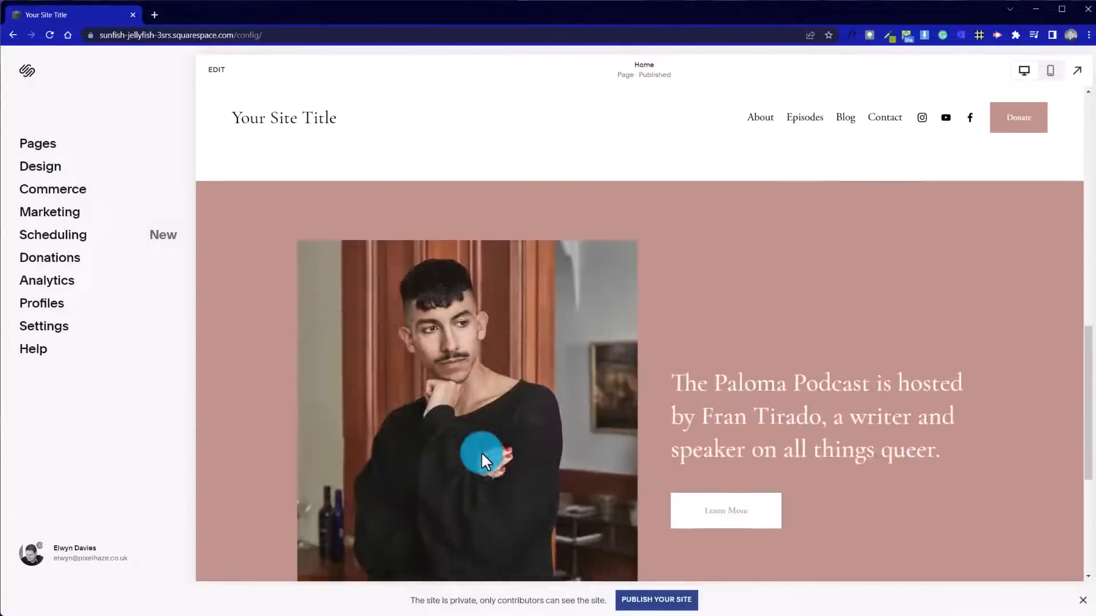
{"action": "scroll", "scroll_direction": "down", "scroll_amount": 3}
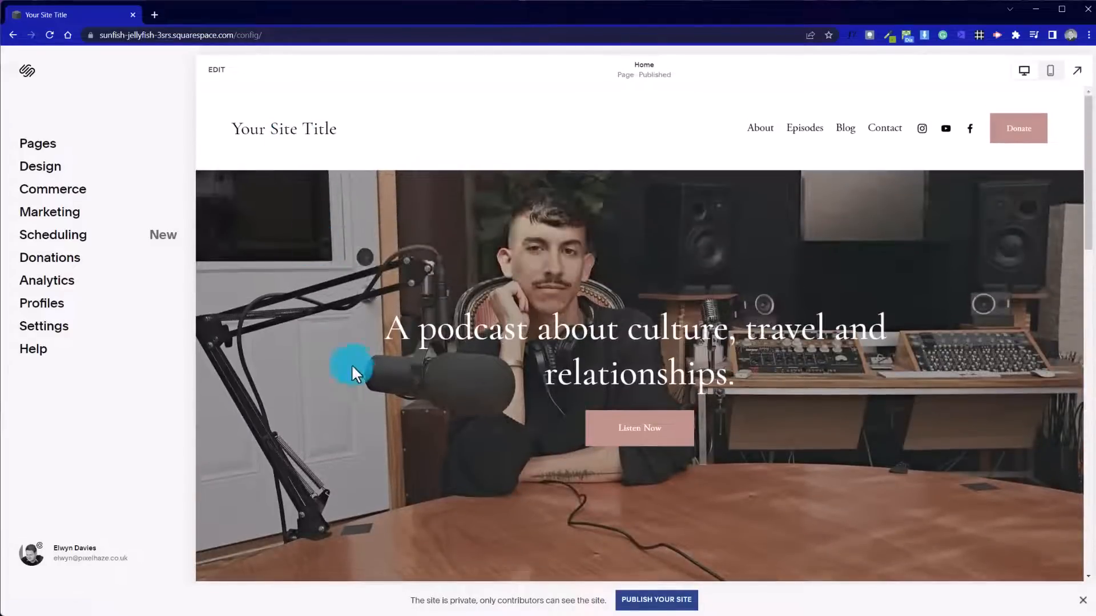
{"action": "scroll", "scroll_direction": "down", "scroll_amount": 3}
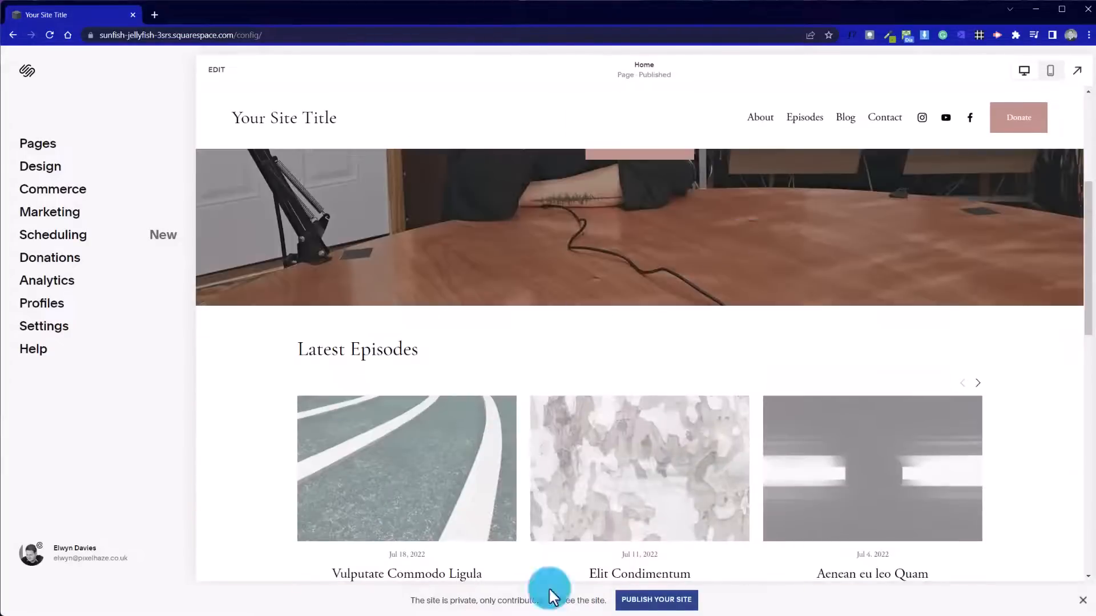
{"action": "scroll", "scroll_direction": "up", "scroll_amount": 3}
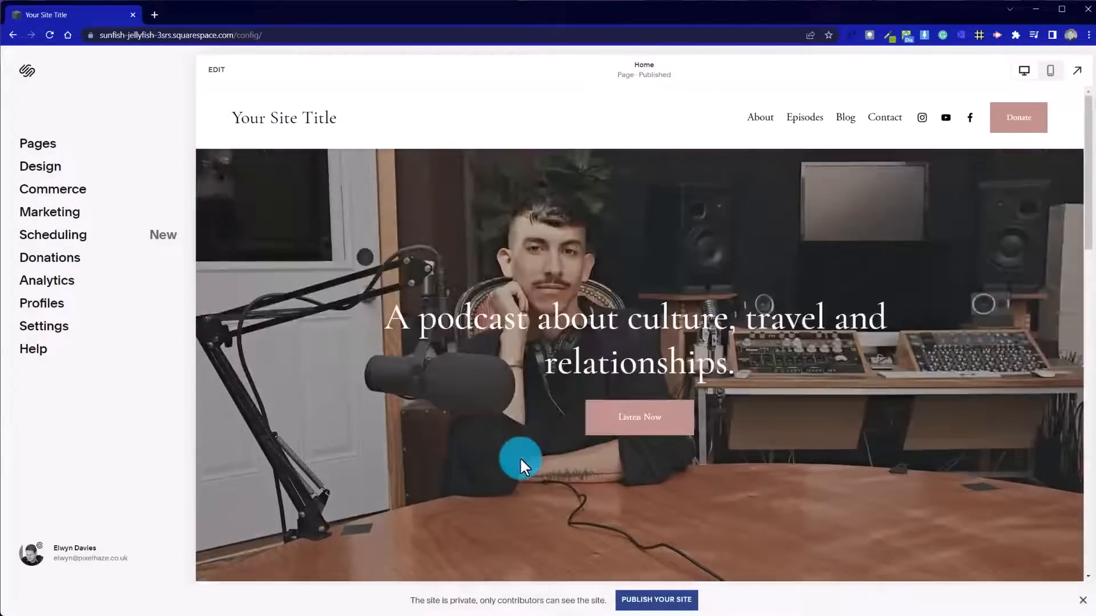
{"action": "scroll", "scroll_direction": "down", "scroll_amount": 3}
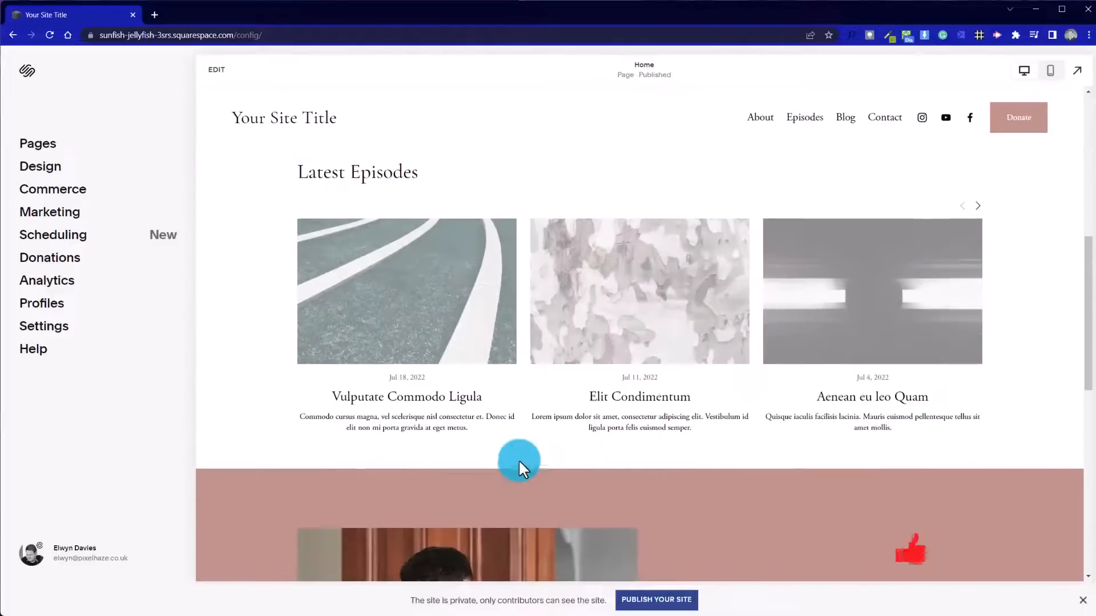
{"action": "scroll", "scroll_direction": "down", "scroll_amount": 3}
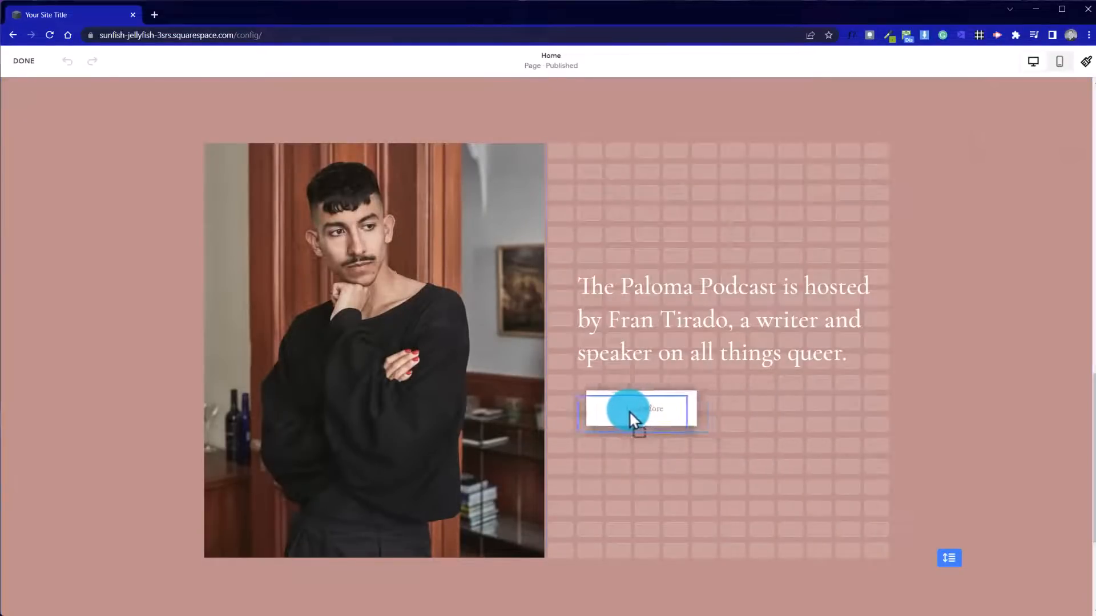
{"action": "left_click", "coordinate": [632, 413]}
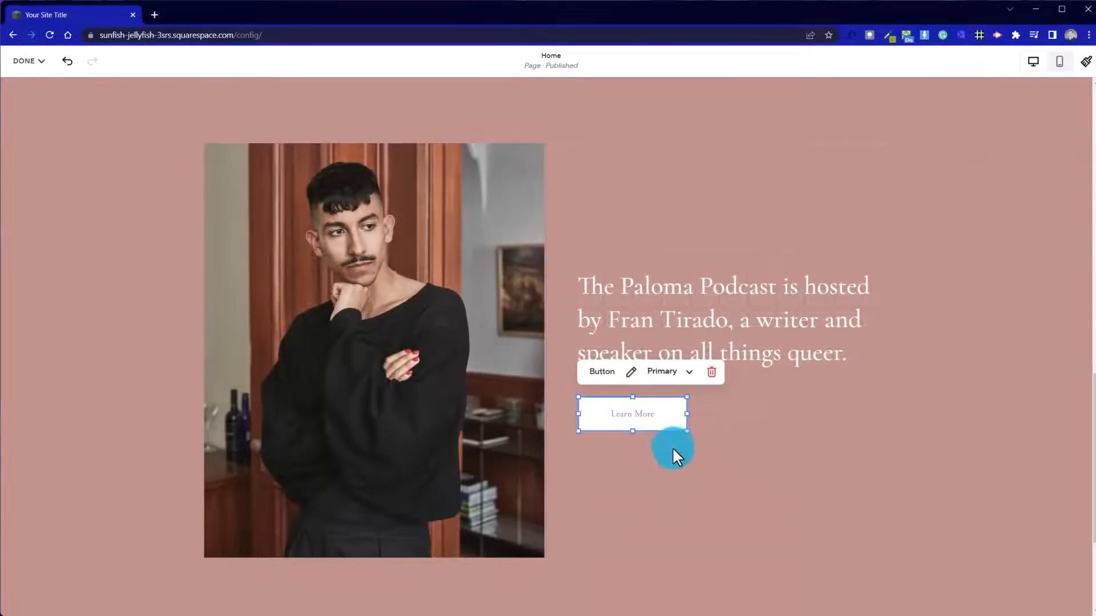
{"action": "mouse_move", "coordinate": [660, 476]}
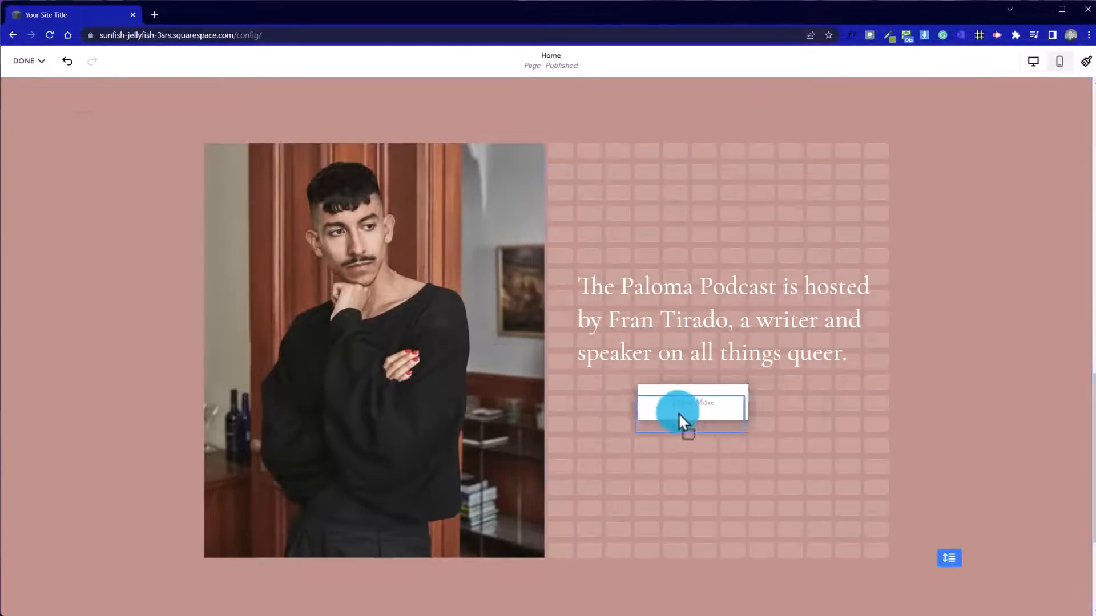
{"action": "left_click_drag", "start_coordinate": [688, 410], "coordinate": [744, 432]}
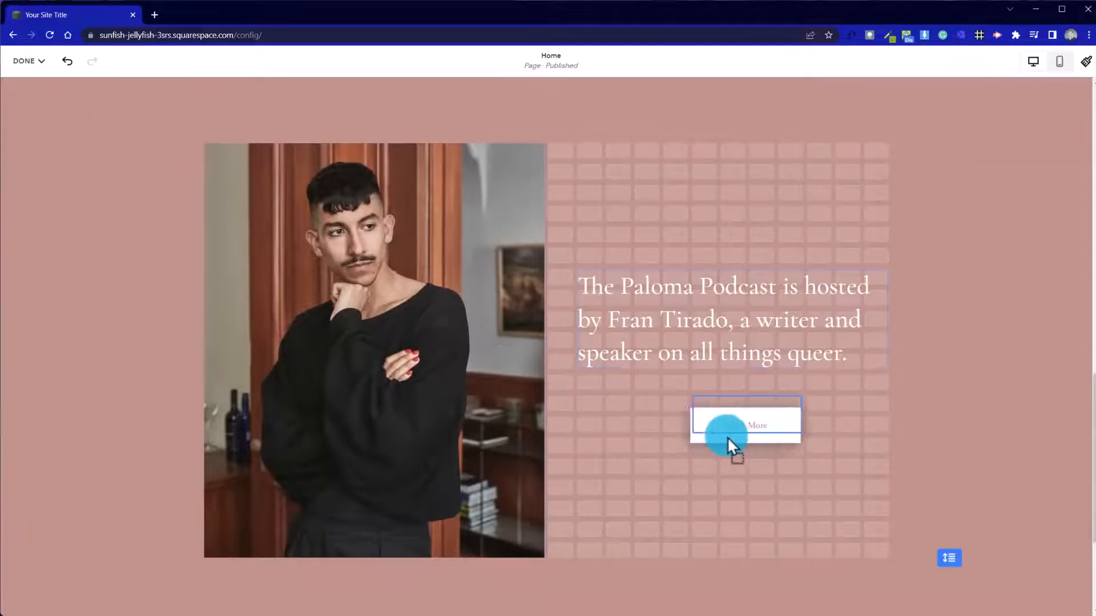
{"action": "left_click", "coordinate": [743, 422]}
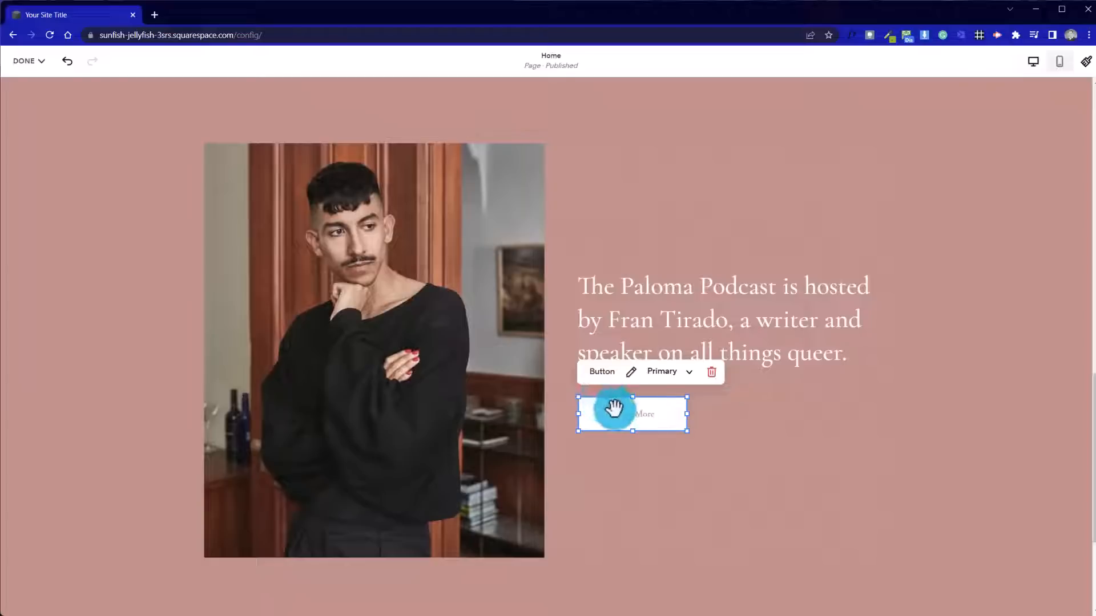
Change the Learn More button's text to ABOUT and try its Fit/Fill sizing
{"action": "left_click", "coordinate": [631, 371]}
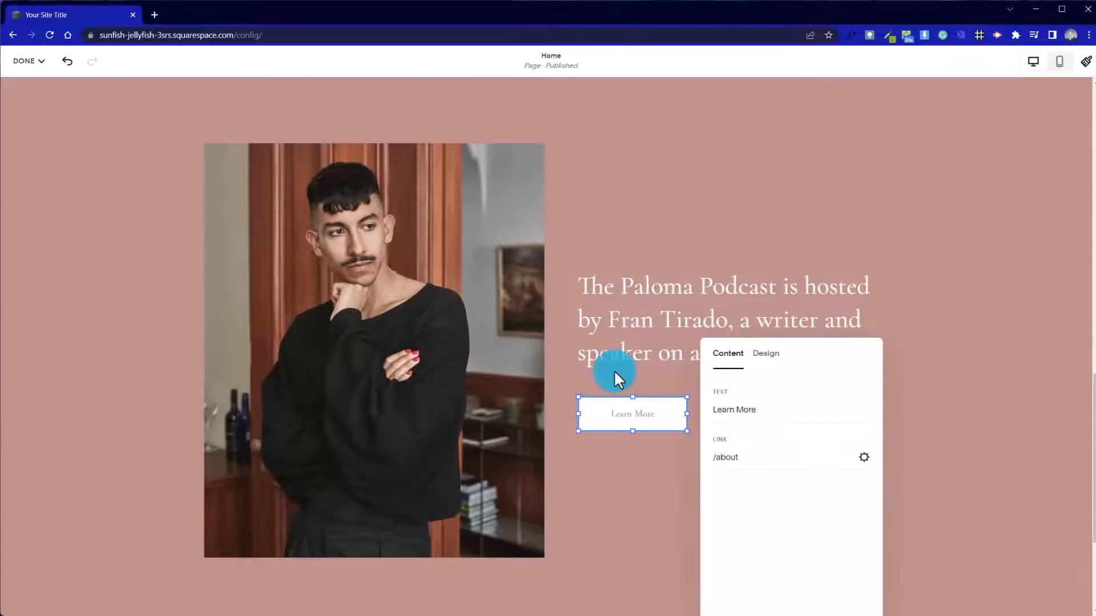
{"action": "left_click_drag", "start_coordinate": [615, 377], "coordinate": [484, 264]}
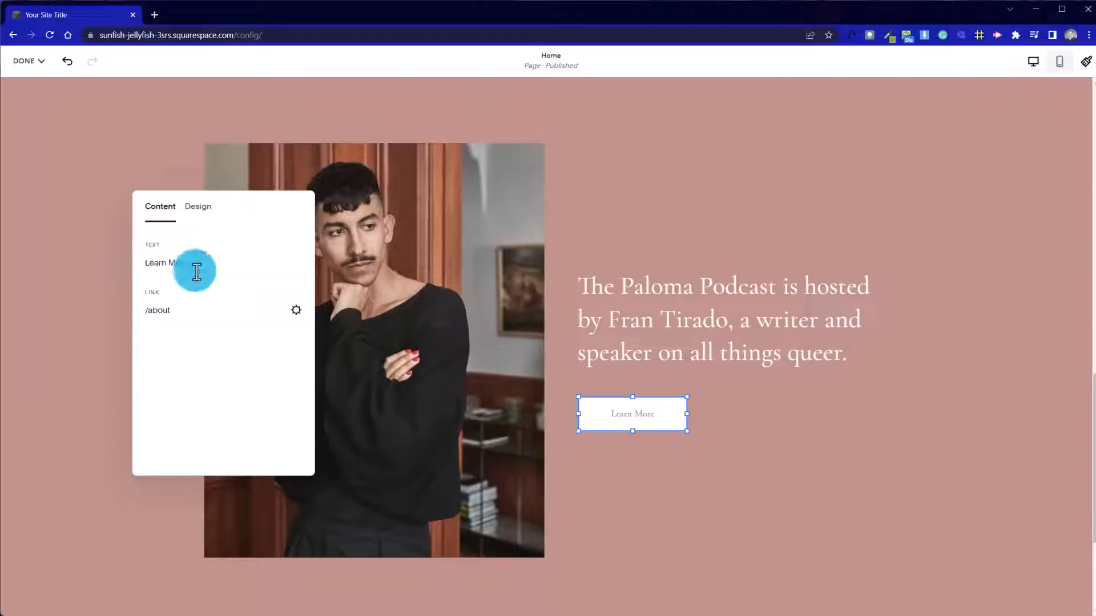
{"action": "double_click", "coordinate": [165, 263]}
{"action": "type", "text": "ABOUT"}
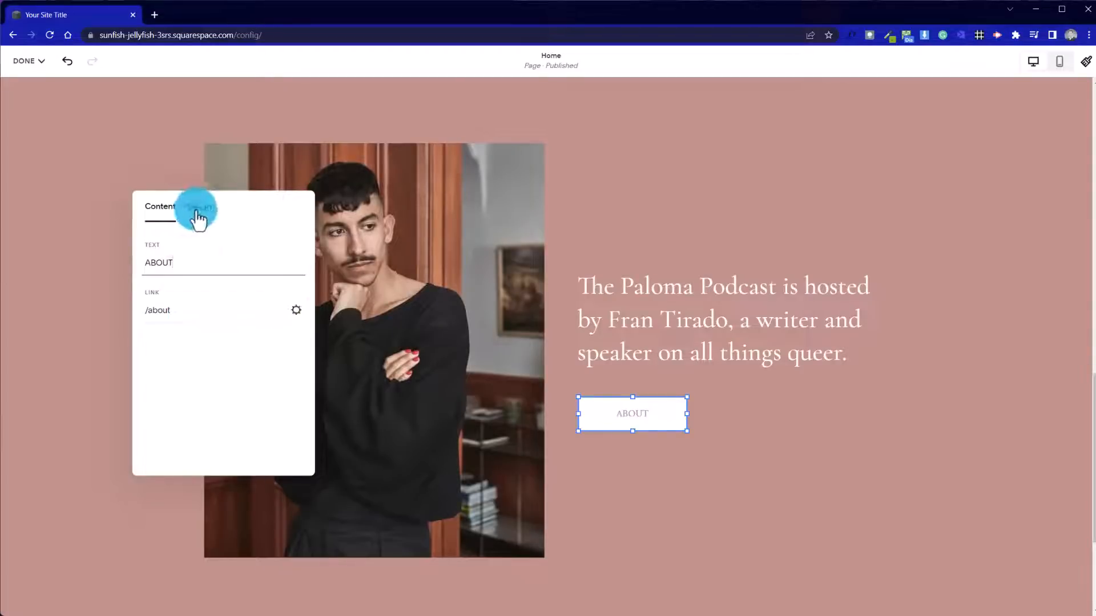
{"action": "left_click", "coordinate": [198, 206]}
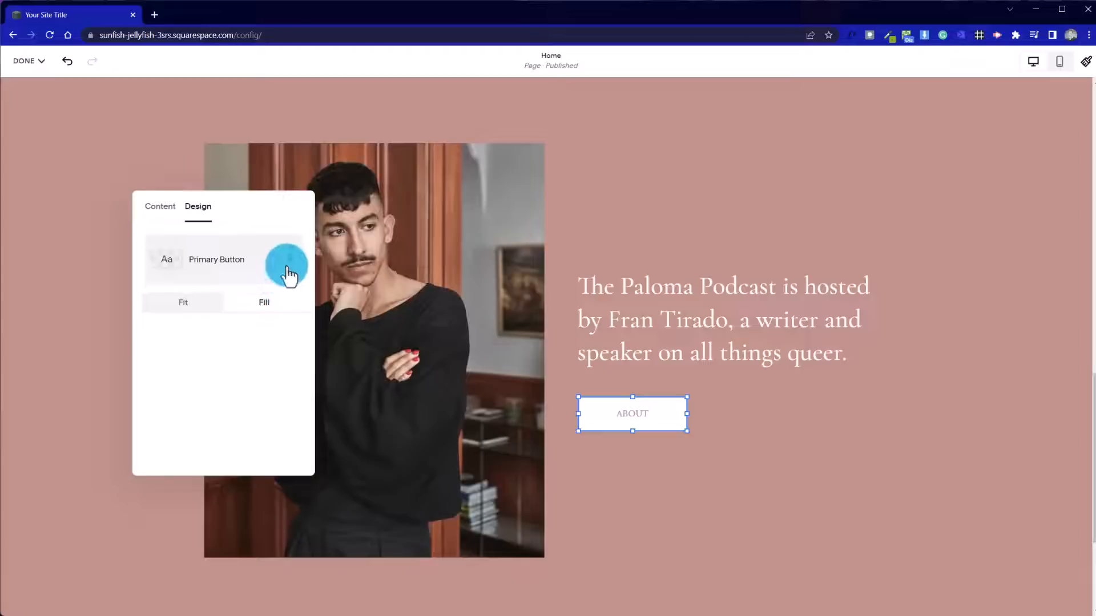
{"action": "left_click", "coordinate": [287, 262]}
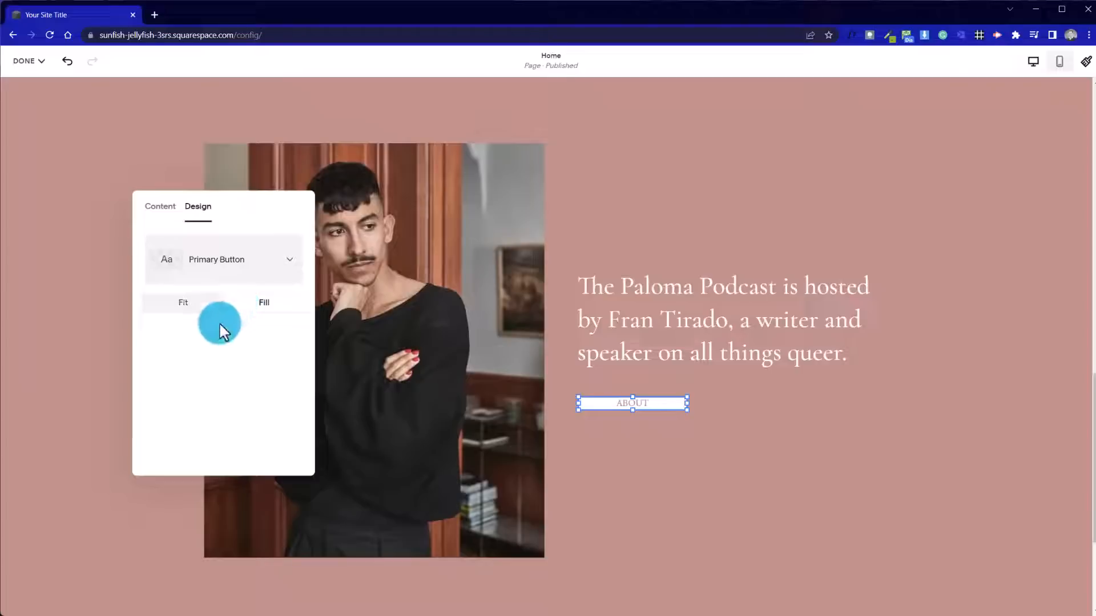
{"action": "mouse_move", "coordinate": [245, 282]}
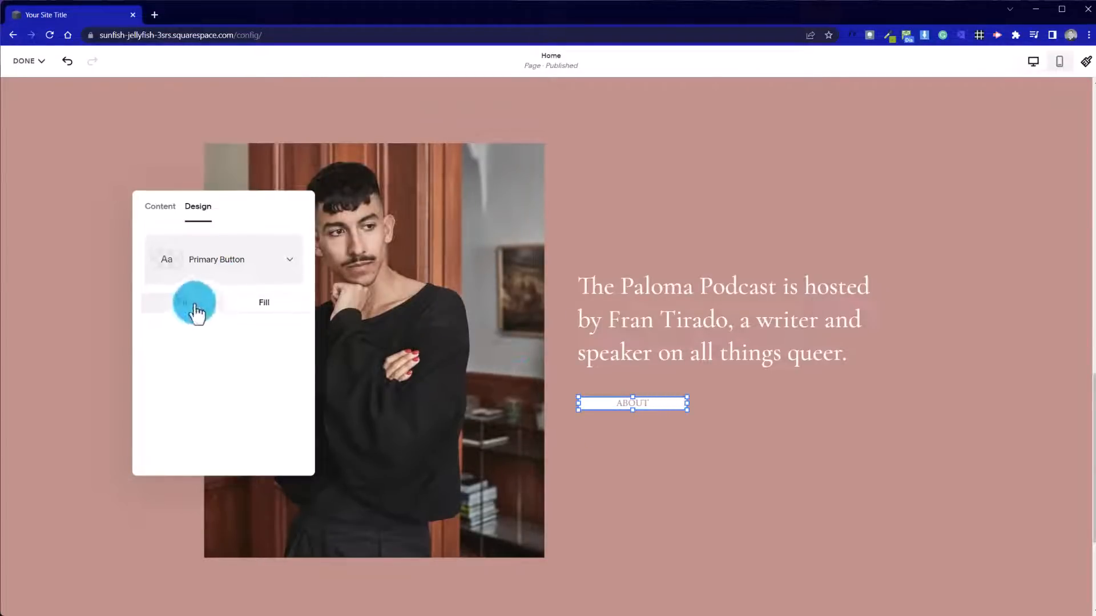
{"action": "left_click", "coordinate": [182, 303]}
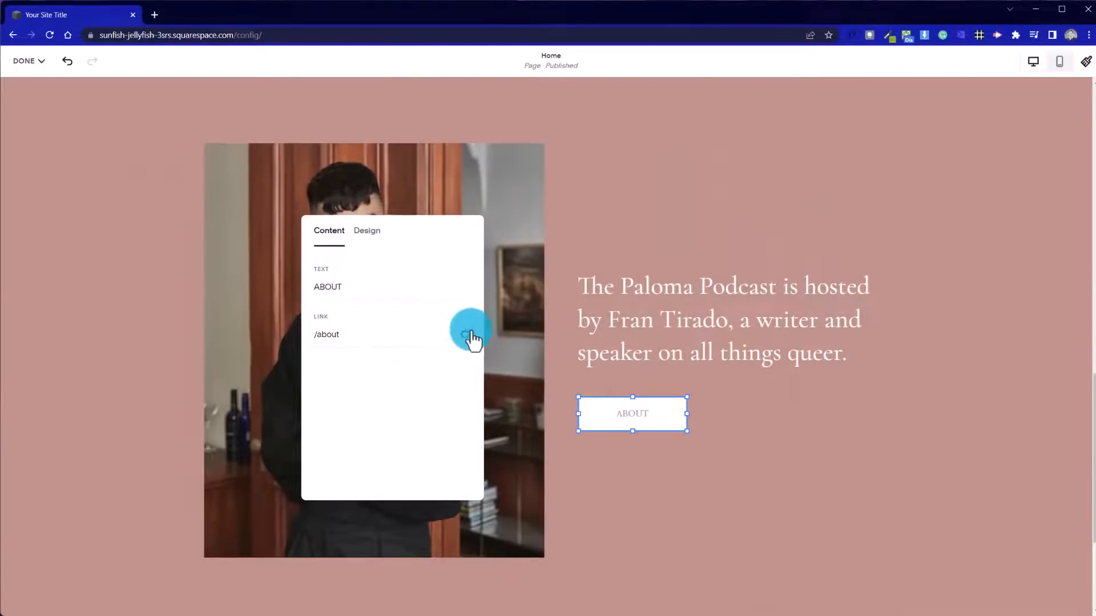
Set the ABOUT button's /about link to open in a new window and save
{"action": "left_click", "coordinate": [469, 334]}
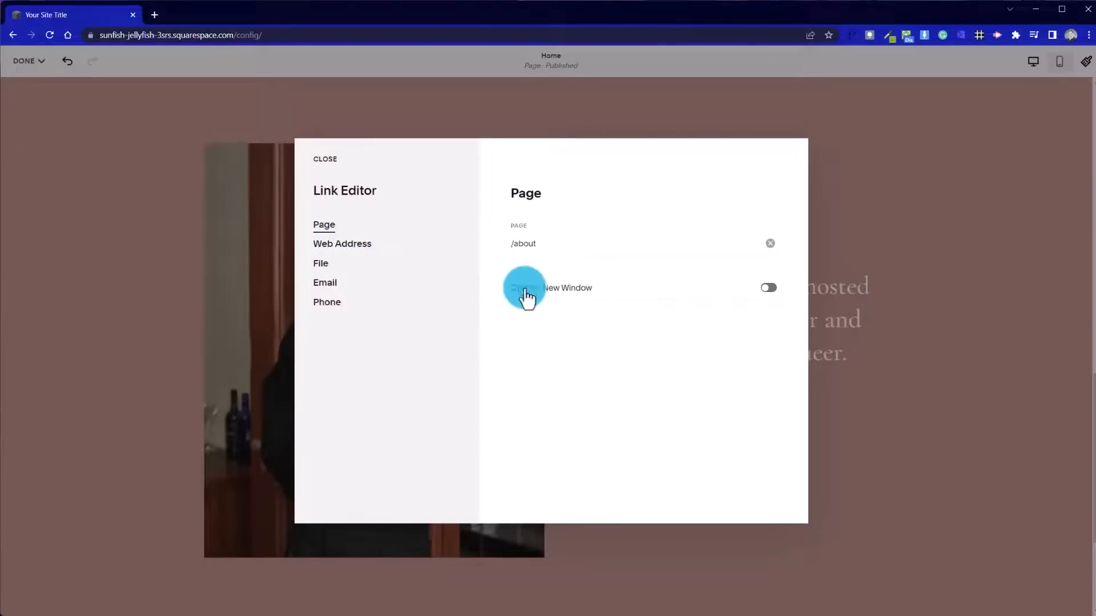
{"action": "mouse_move", "coordinate": [383, 269]}
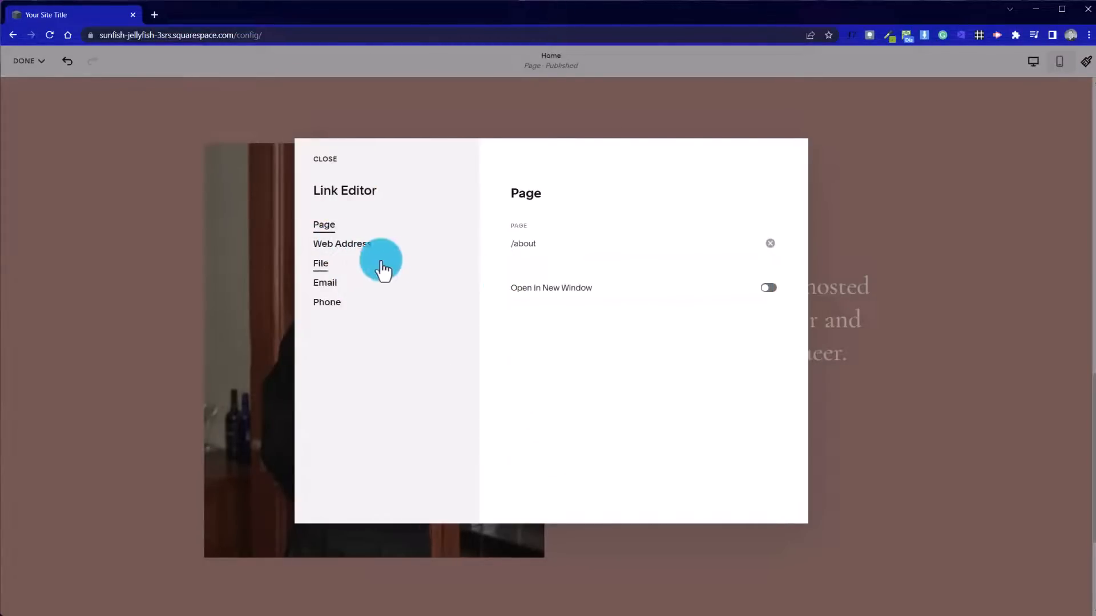
{"action": "mouse_move", "coordinate": [386, 274]}
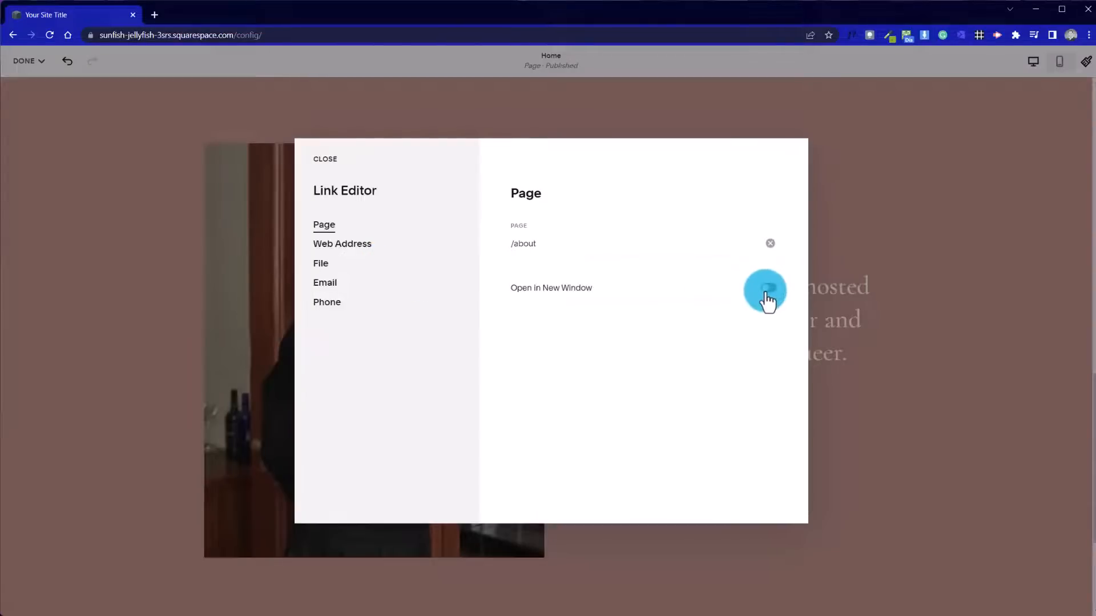
{"action": "left_click", "coordinate": [768, 288]}
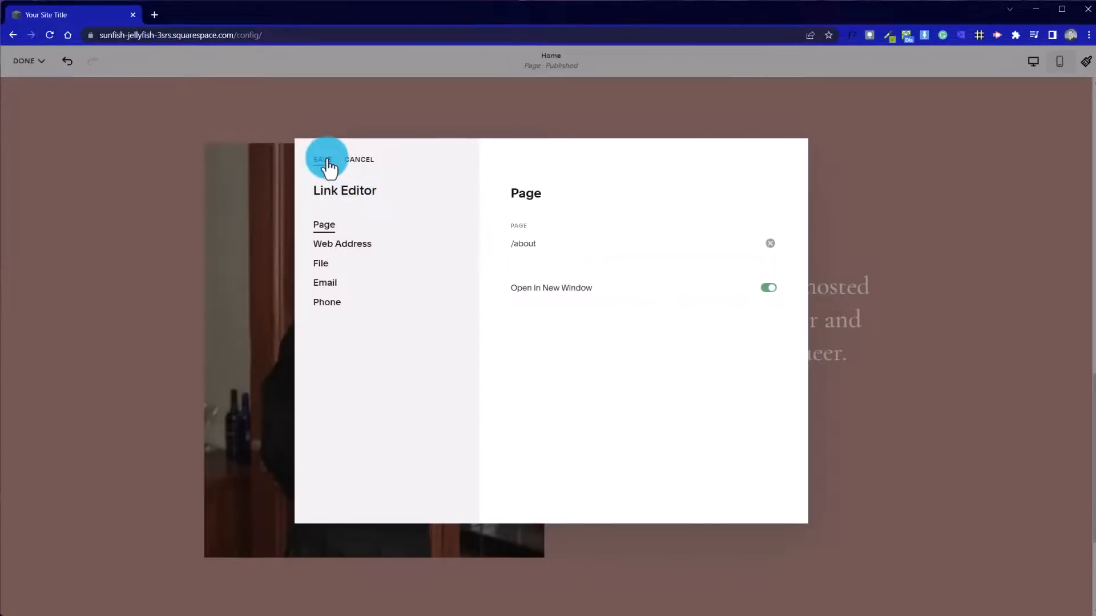
{"action": "left_click", "coordinate": [322, 160]}
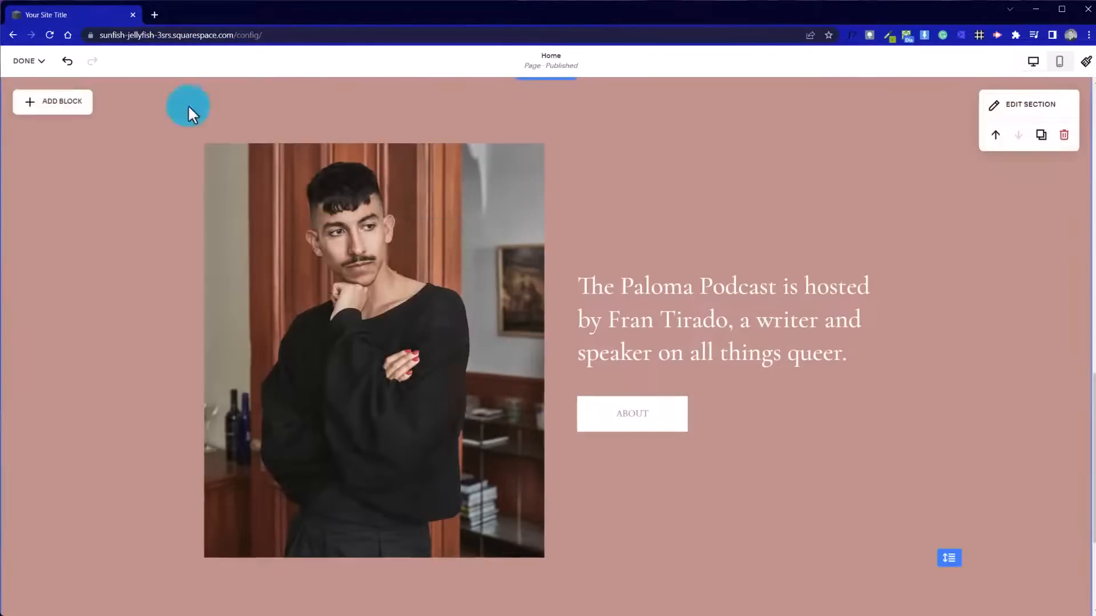
{"action": "left_click", "coordinate": [23, 61]}
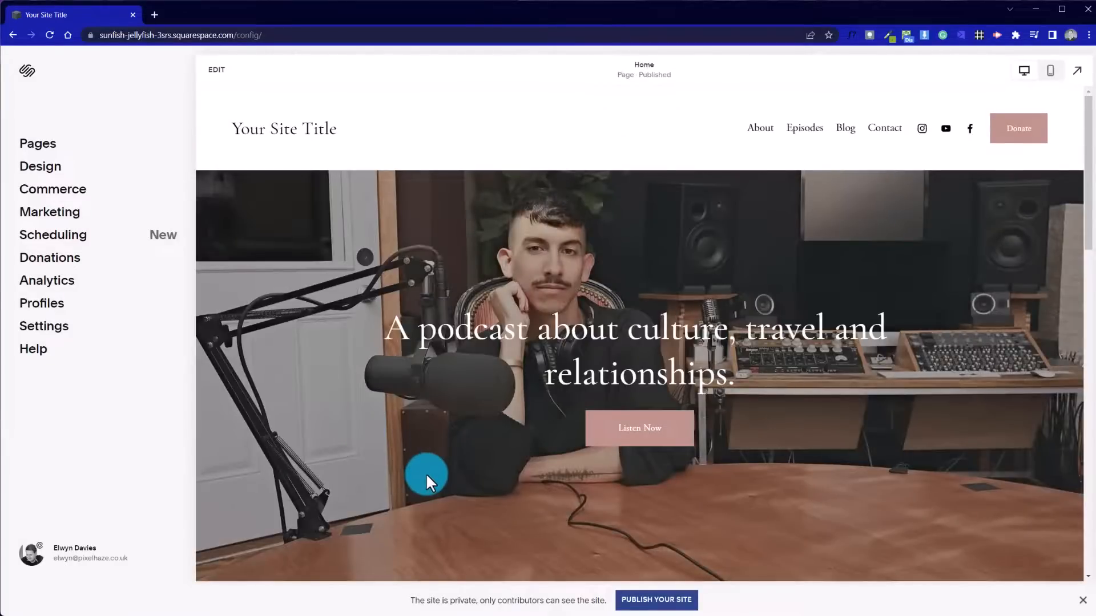
Test the About page, return Home, scroll to the footer and re-enter editing
{"action": "scroll", "scroll_direction": "down", "scroll_amount": 3}
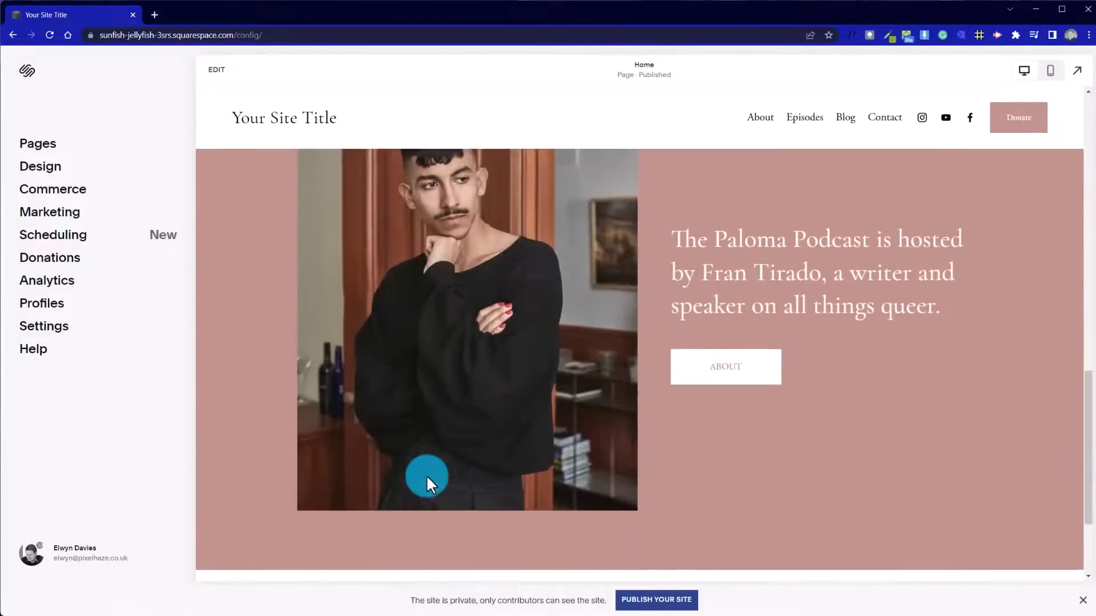
{"action": "mouse_move", "coordinate": [694, 452]}
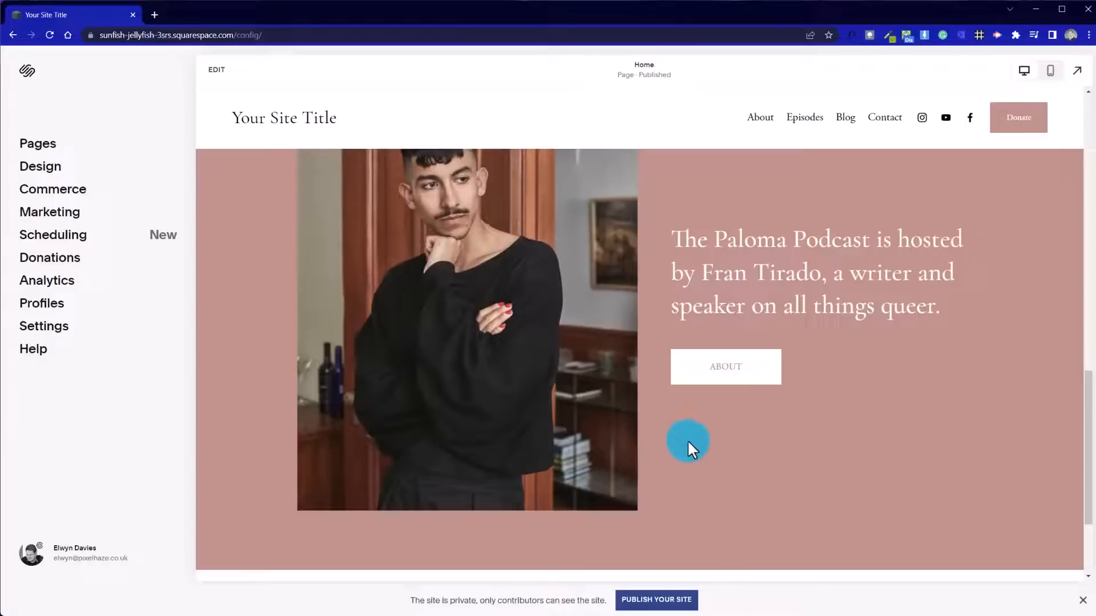
{"action": "mouse_move", "coordinate": [705, 448]}
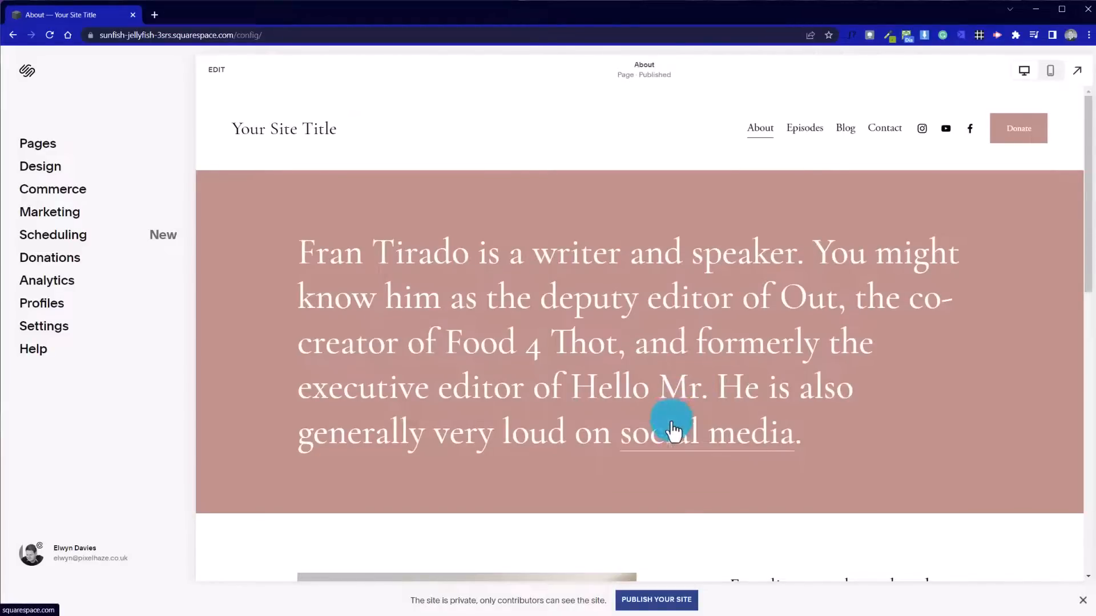
{"action": "scroll", "scroll_direction": "down", "scroll_amount": 3}
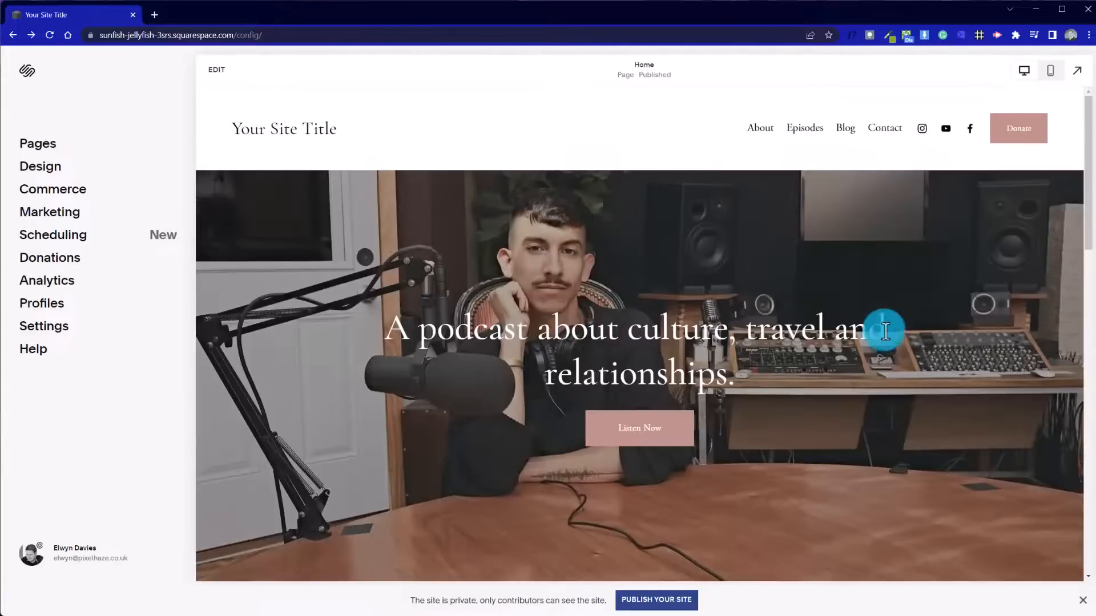
{"action": "scroll", "scroll_direction": "down", "scroll_amount": 3}
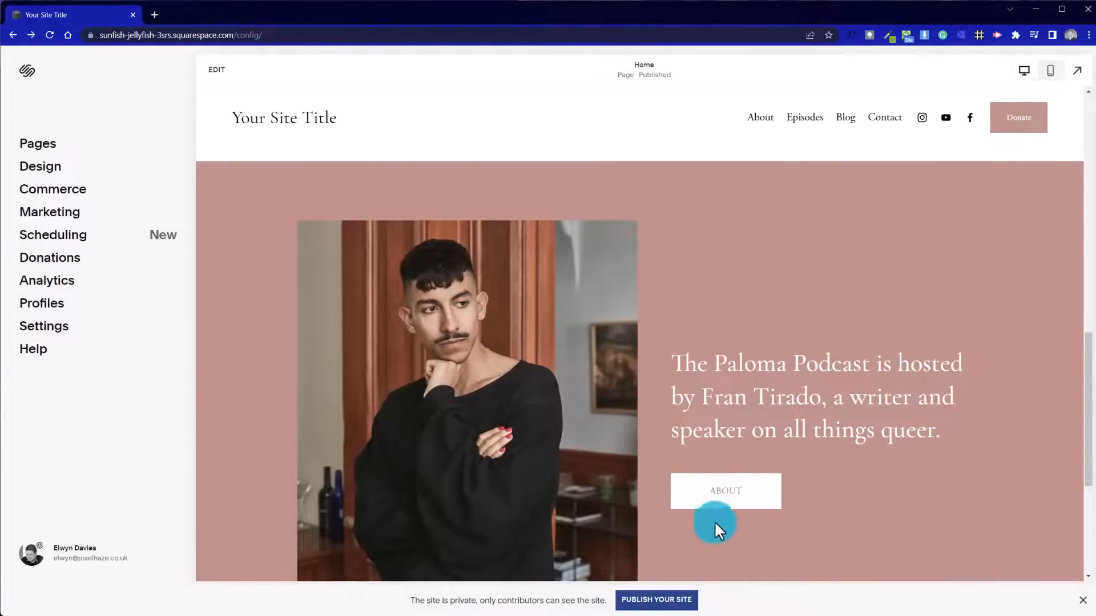
{"action": "scroll", "scroll_direction": "down", "scroll_amount": 3}
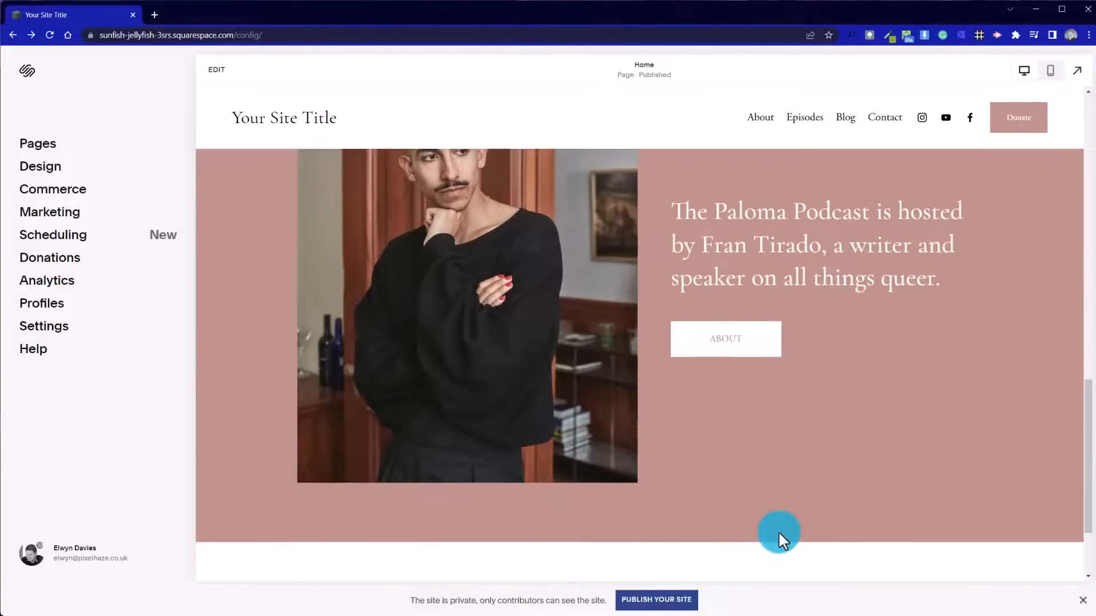
{"action": "scroll", "scroll_direction": "down", "scroll_amount": 3}
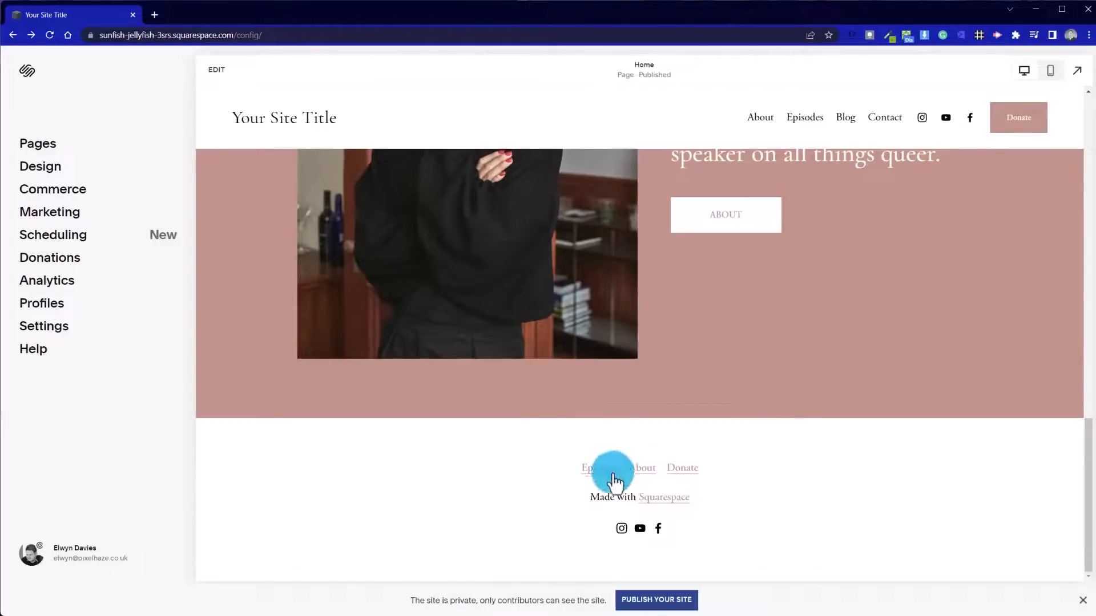
{"action": "mouse_move", "coordinate": [658, 485]}
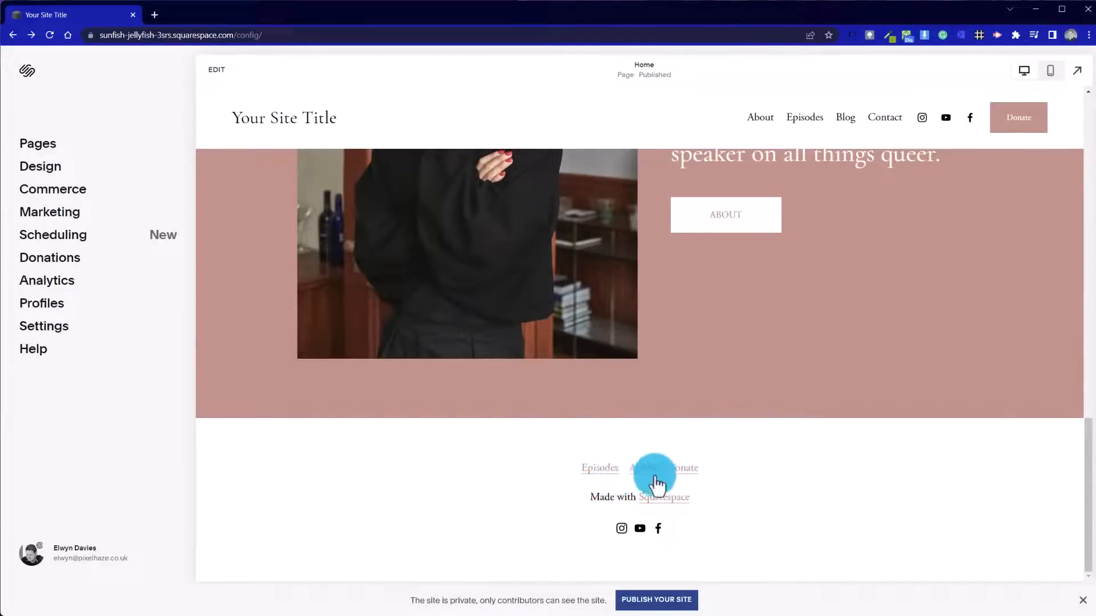
{"action": "left_click", "coordinate": [217, 69]}
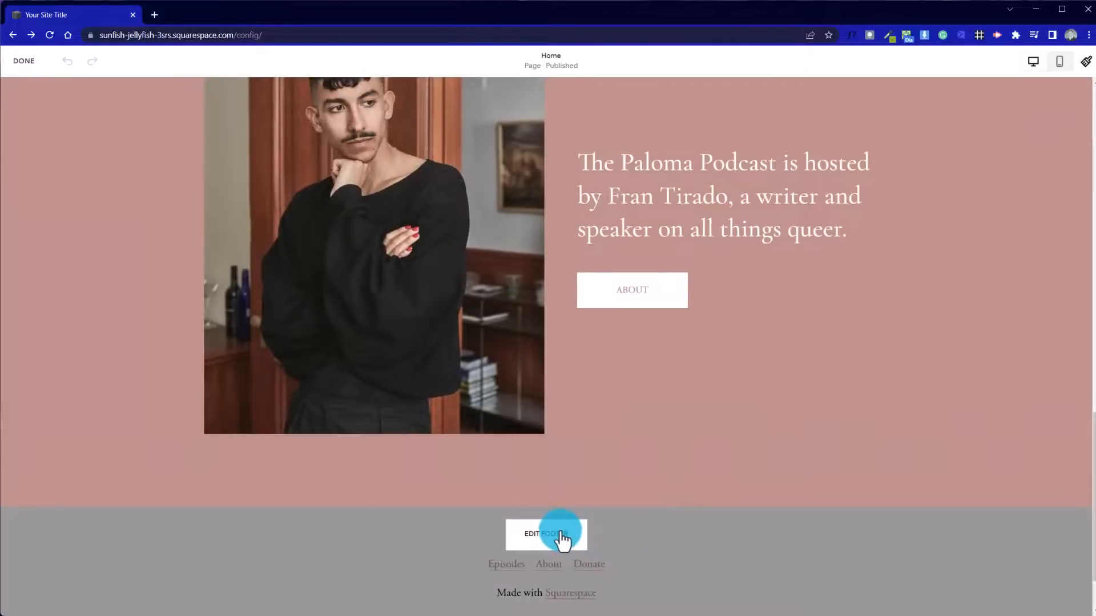
Type Privacy after Donate in the footer's link line and select it
{"action": "left_click", "coordinate": [545, 534]}
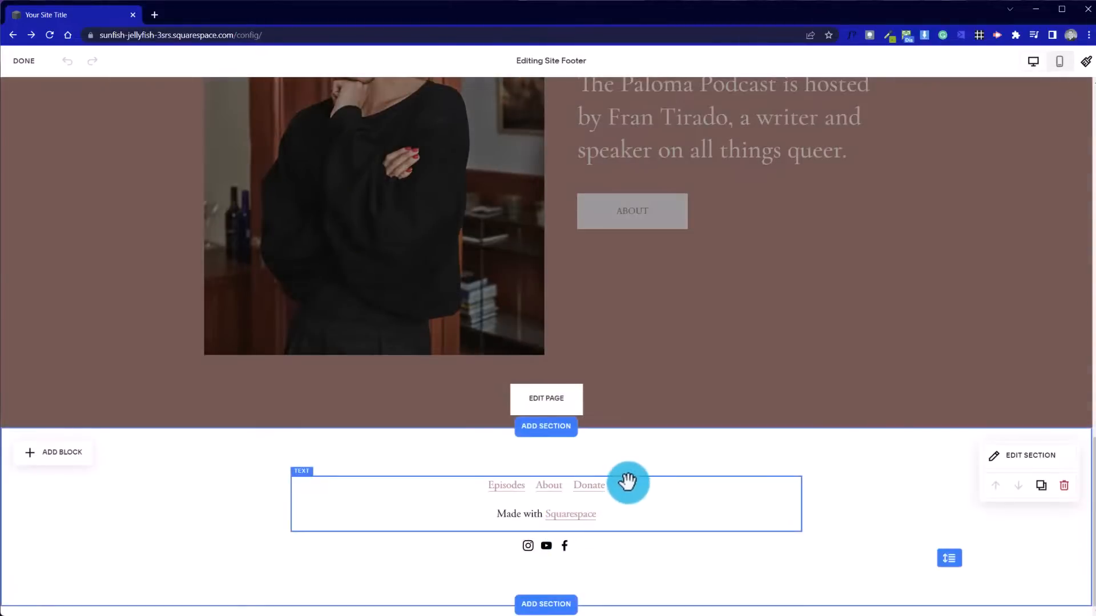
{"action": "left_click", "coordinate": [628, 485]}
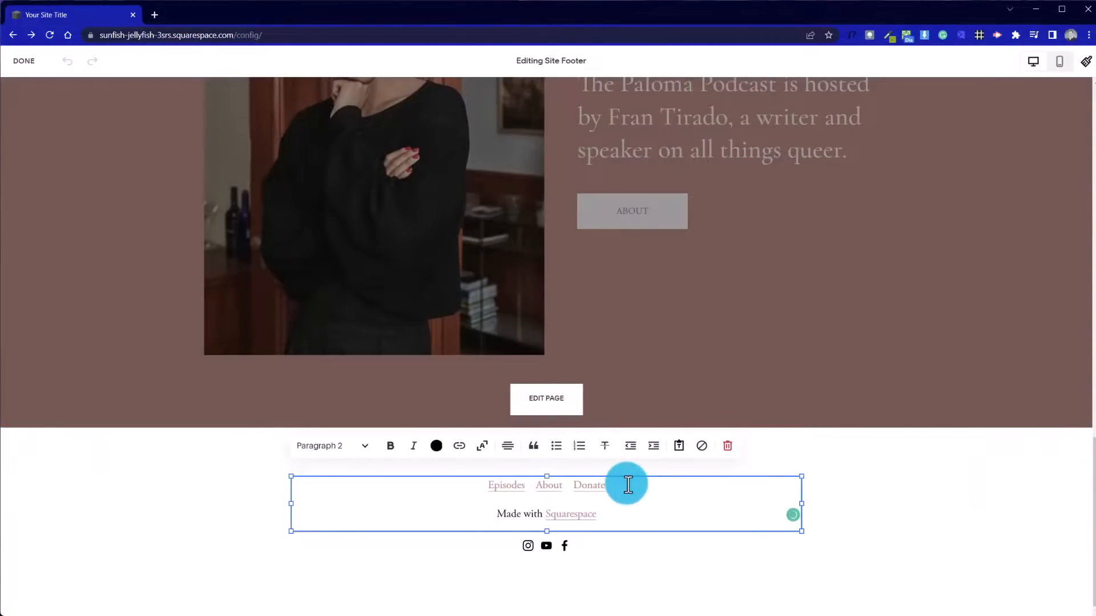
{"action": "mouse_move", "coordinate": [599, 492]}
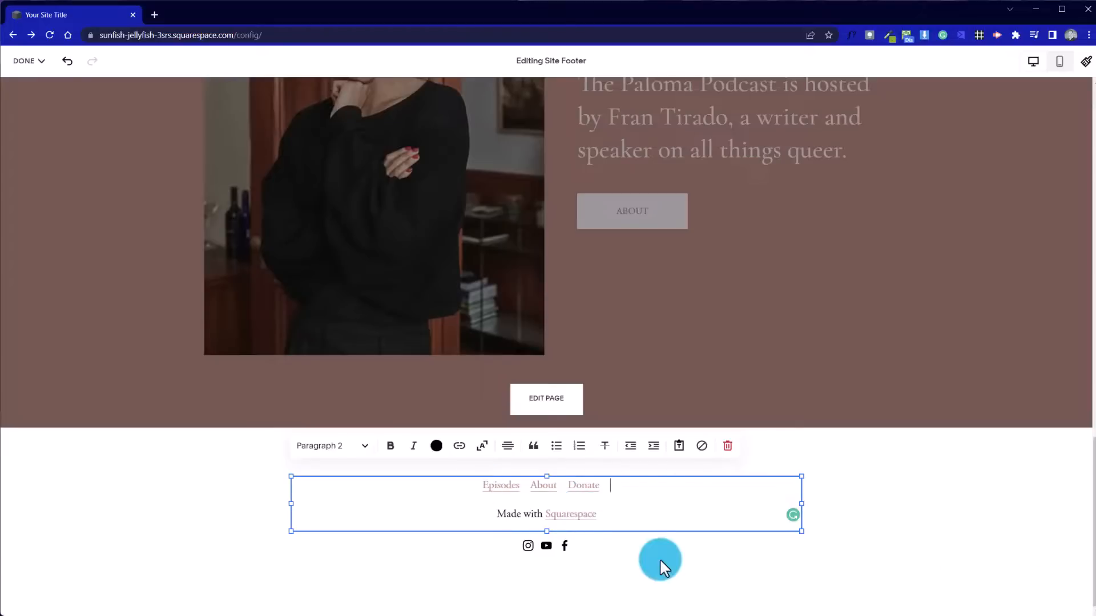
{"action": "type", "text": "Privacy"}
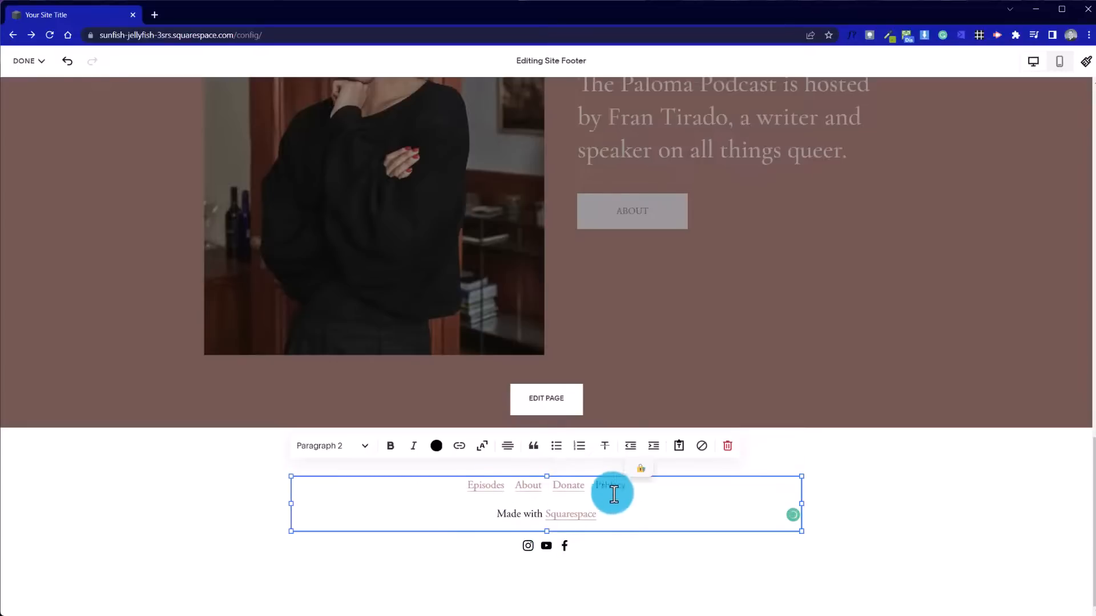
{"action": "double_click", "coordinate": [608, 485]}
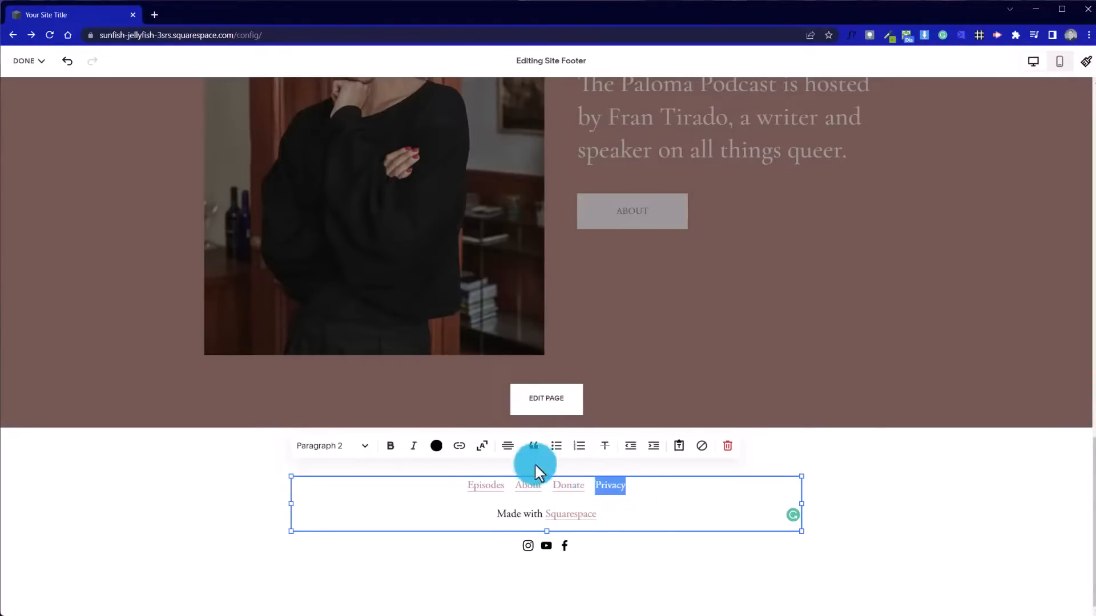
Link the footer's Privacy text to google.com, then bring up the Done save options
{"action": "left_click", "coordinate": [459, 445]}
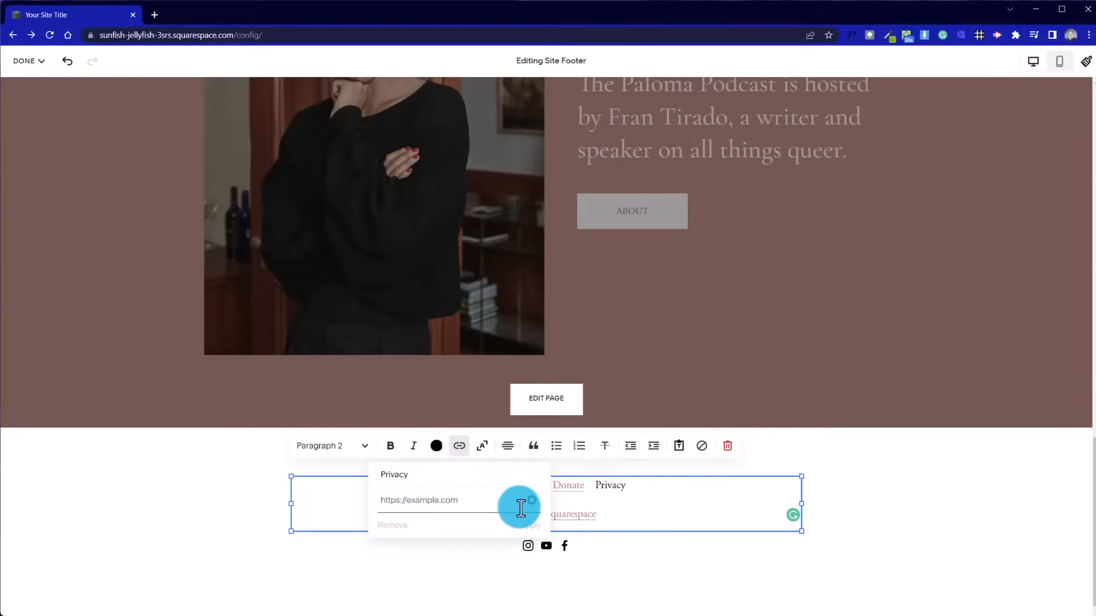
{"action": "type", "text": "google"}
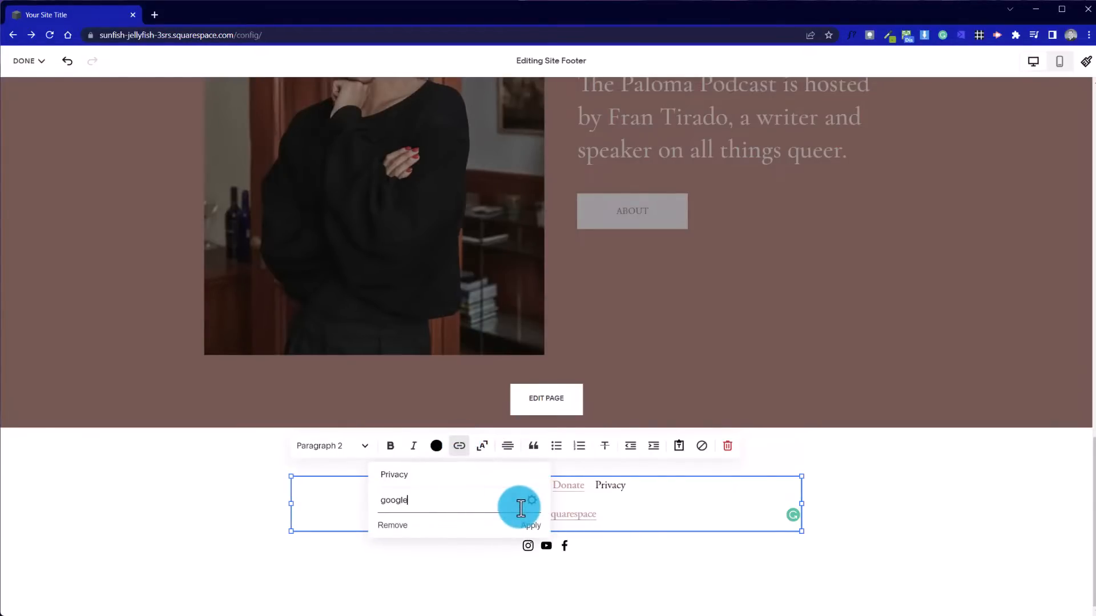
{"action": "type", "text": ".com"}
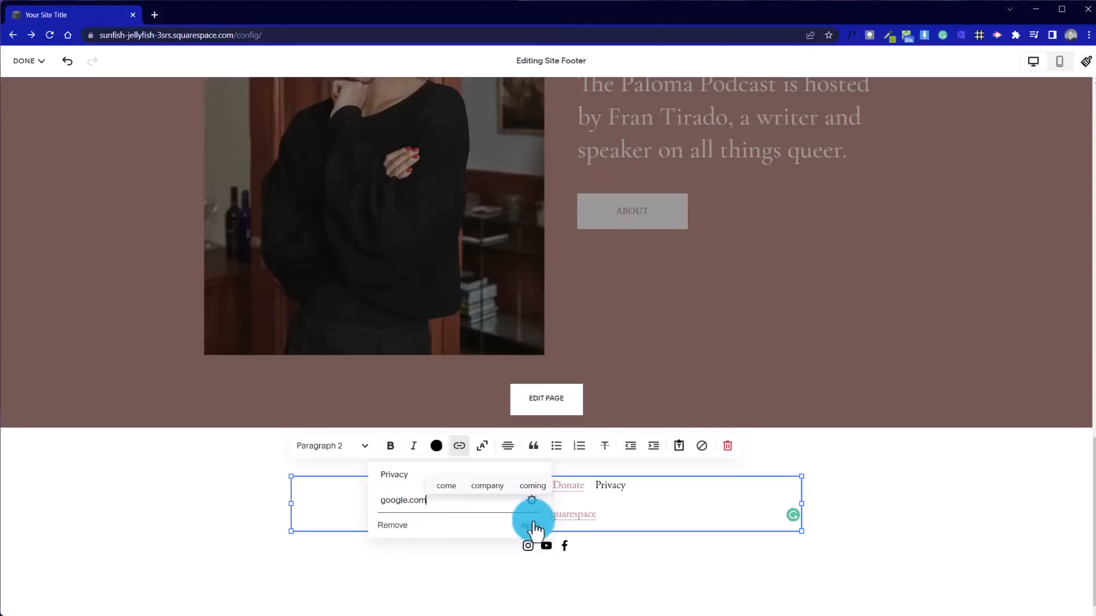
{"action": "left_click", "coordinate": [531, 522]}
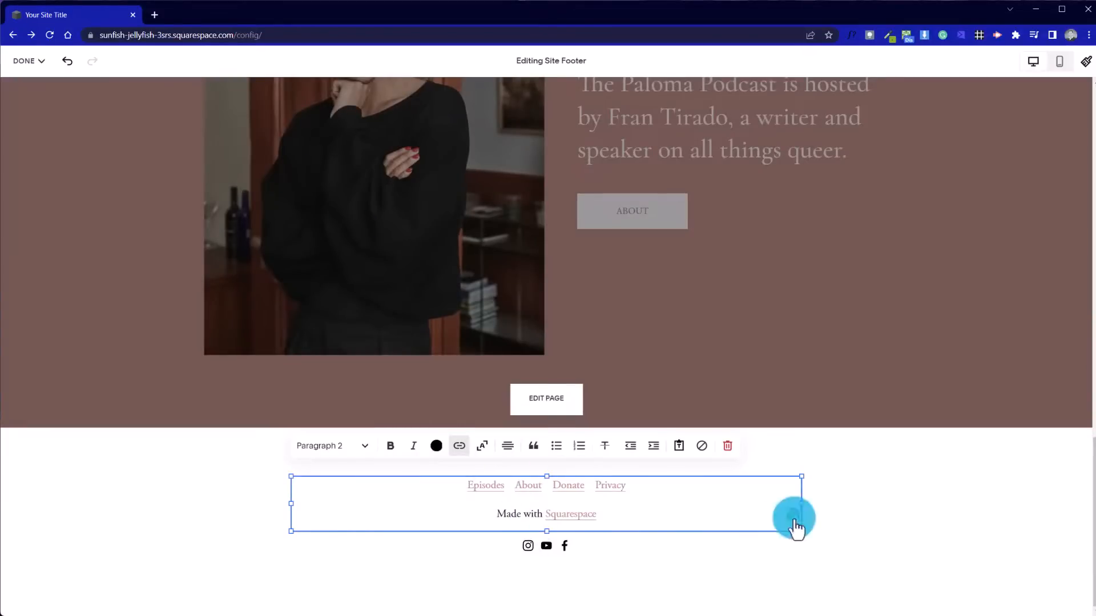
{"action": "left_click", "coordinate": [28, 61]}
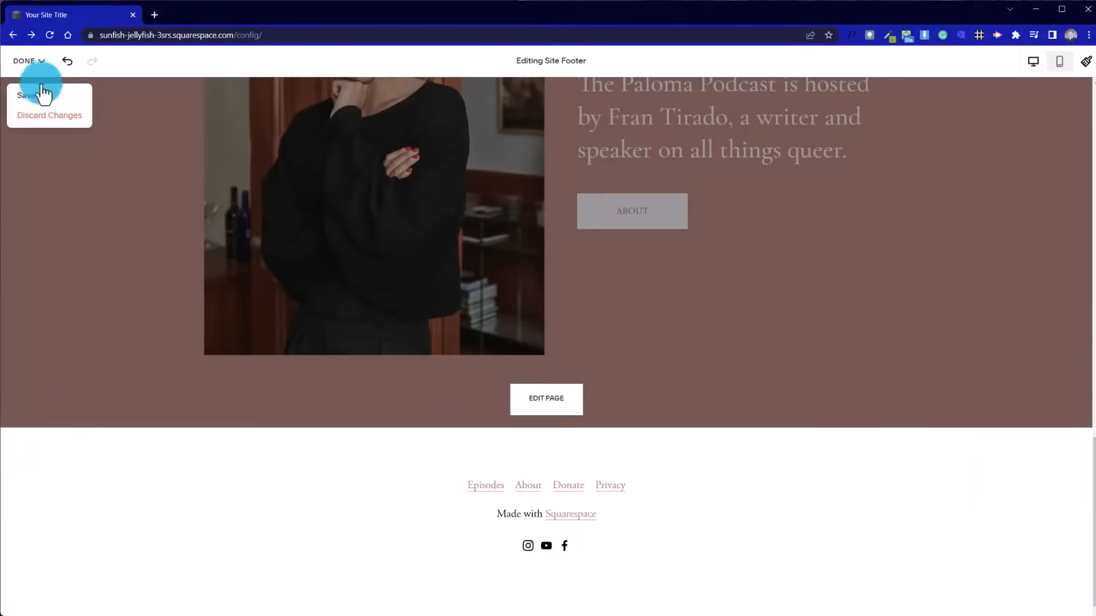